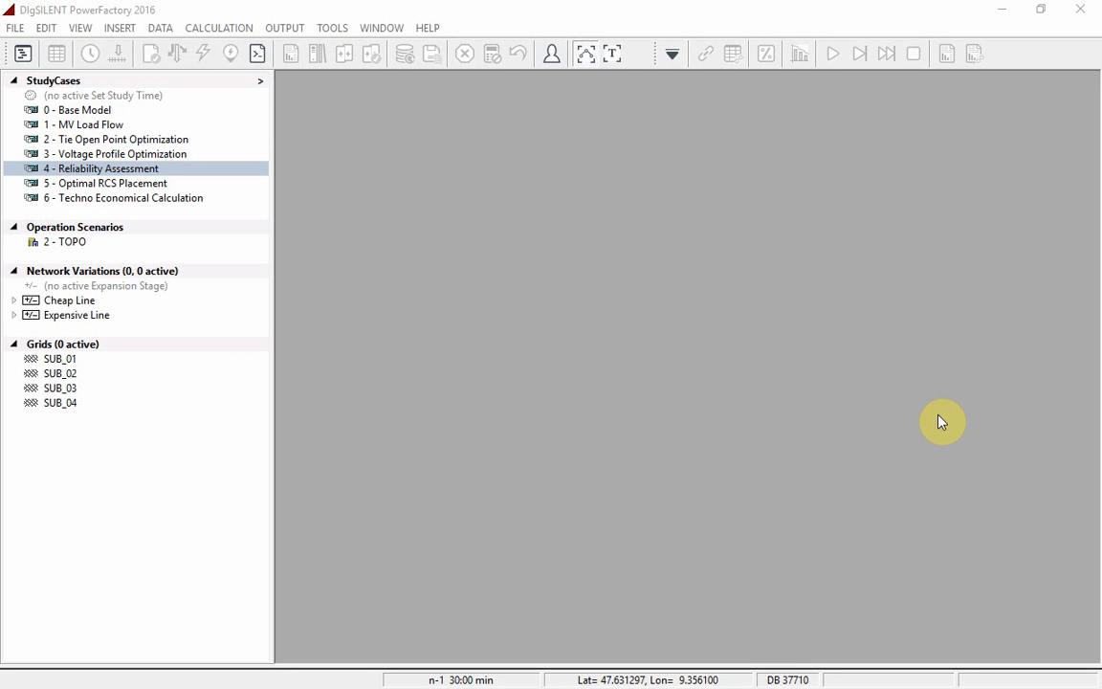
# Activate study case '4 - Reliability Assessment' and bring up line LN_1834's data from the overview diagram
pyautogui.rightClick(100, 168)
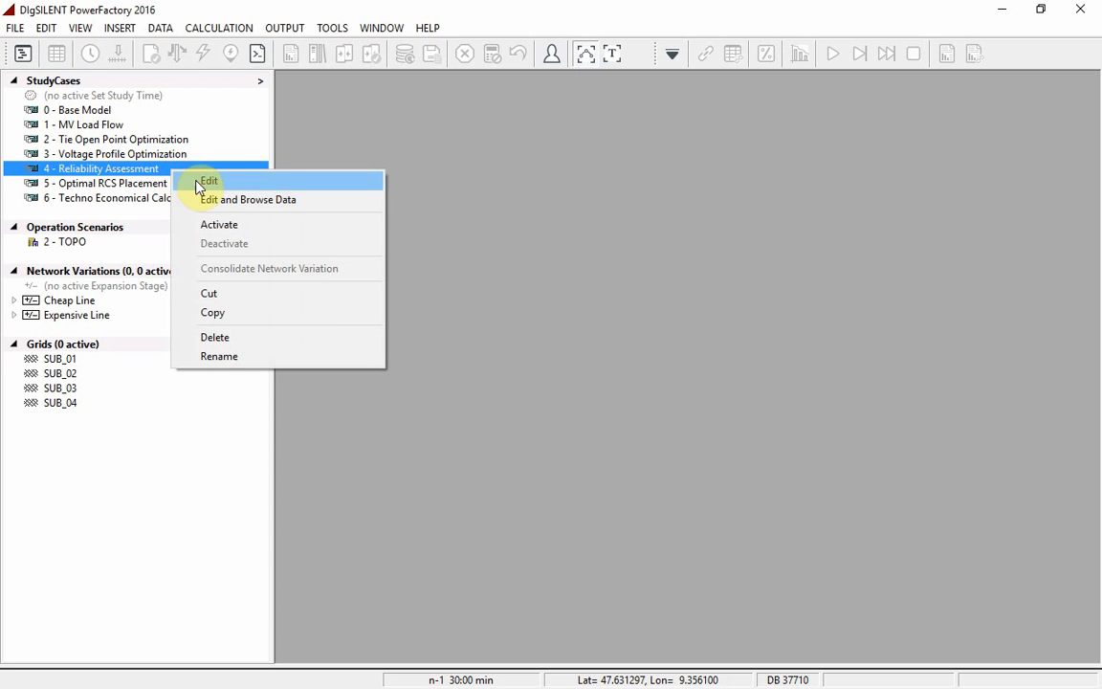
pyautogui.click(209, 180)
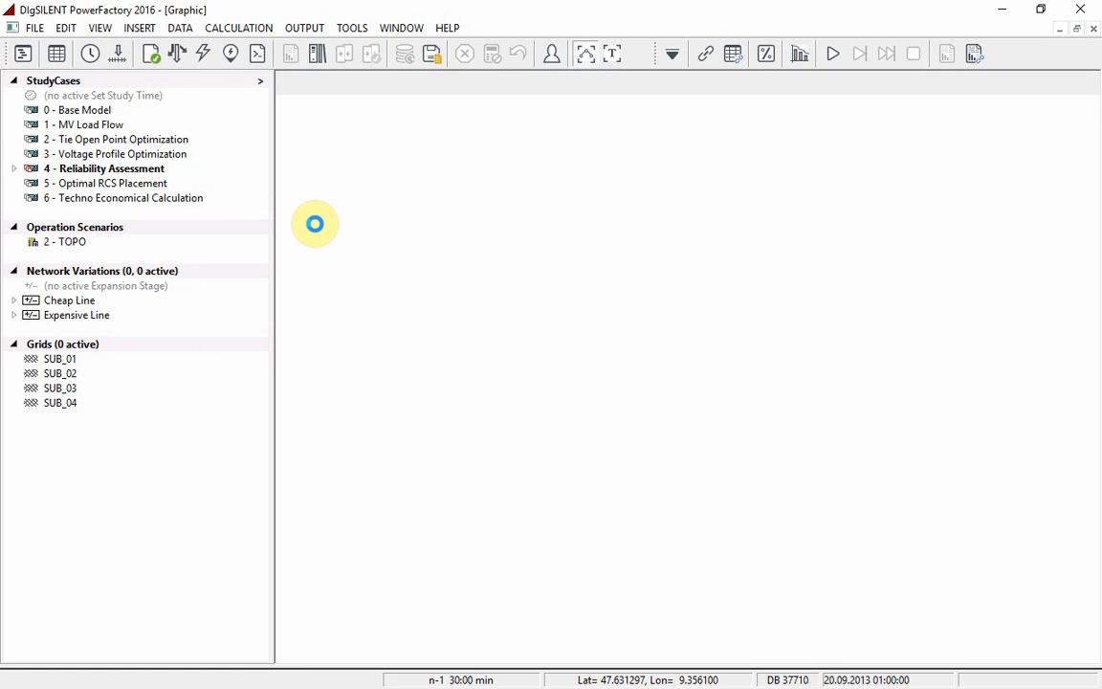
pyautogui.doubleClick(107, 168)
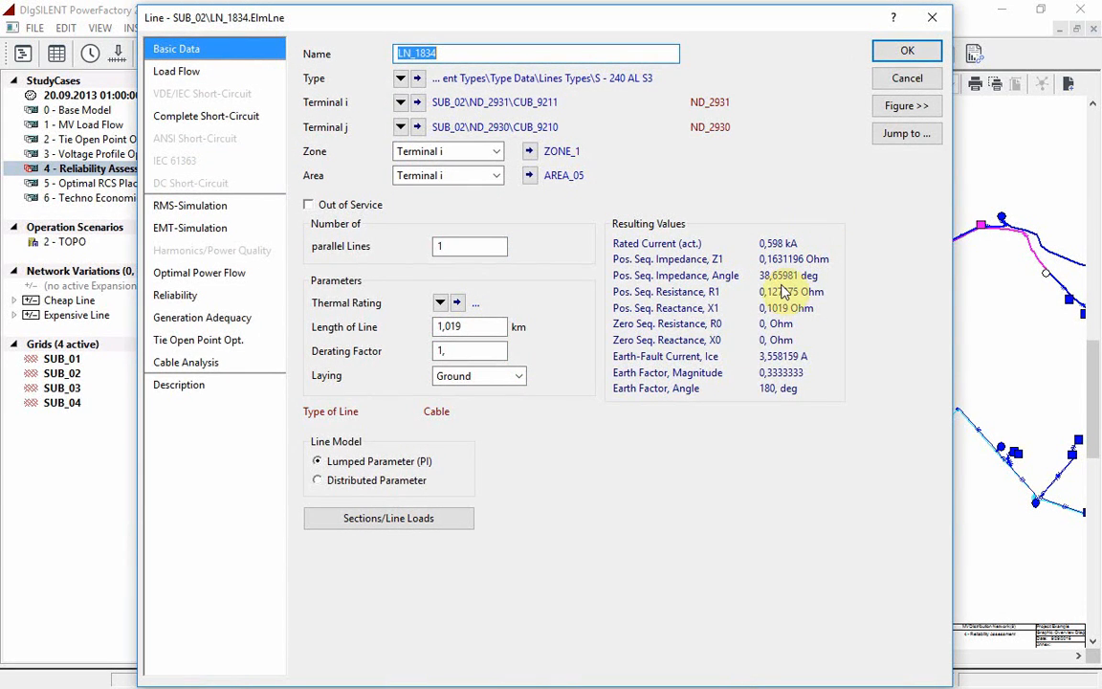
# Review LN_1834's failure rates on the Reliability page, then cancel without changes
pyautogui.click(175, 295)
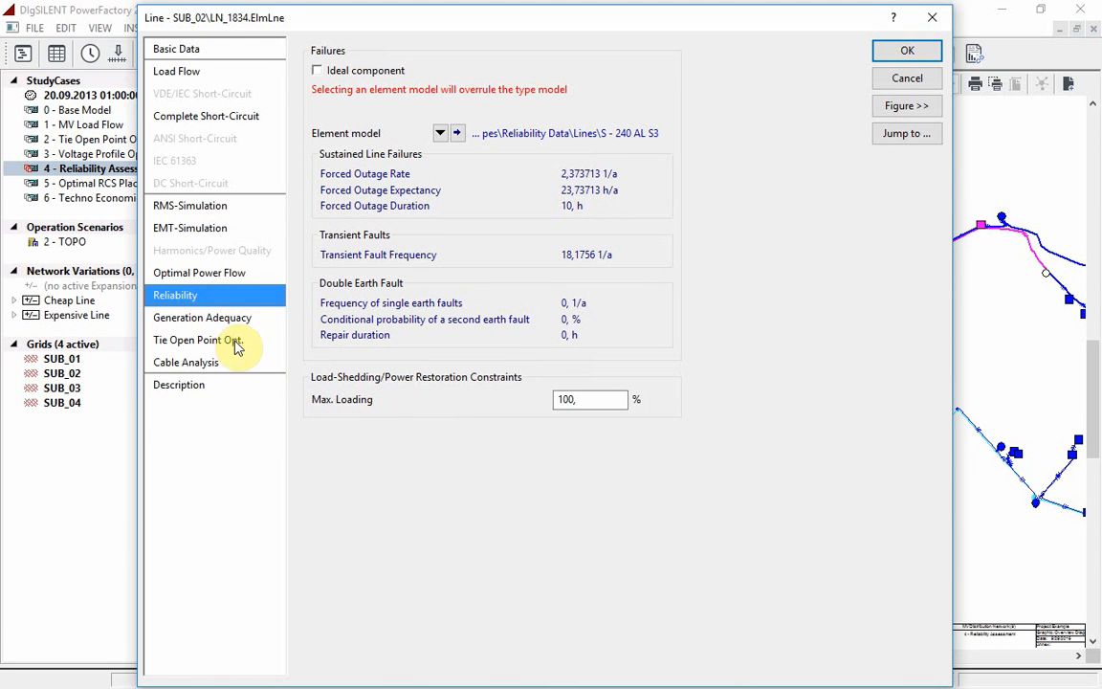
pyautogui.moveTo(600, 471)
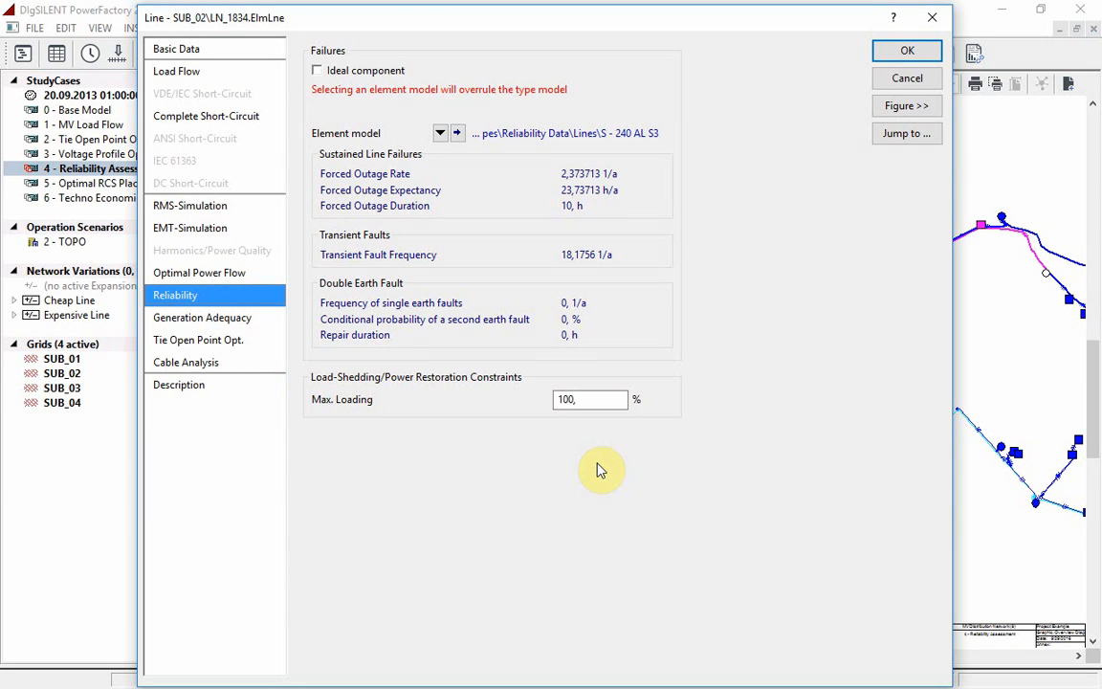
pyautogui.moveTo(906, 76)
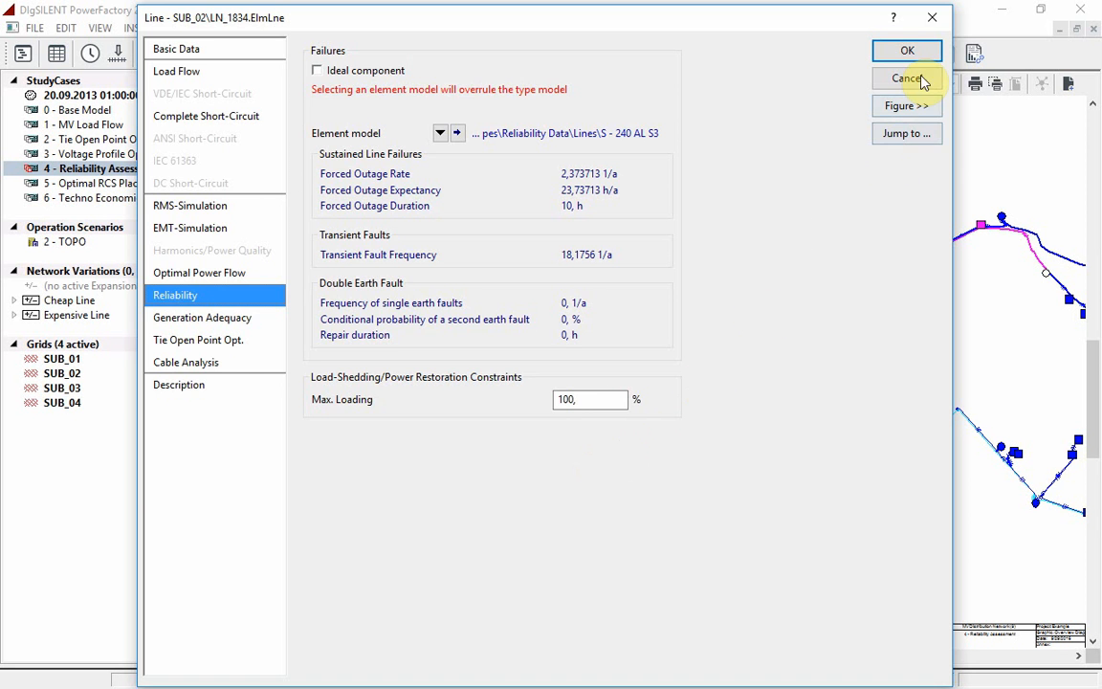
pyautogui.click(903, 78)
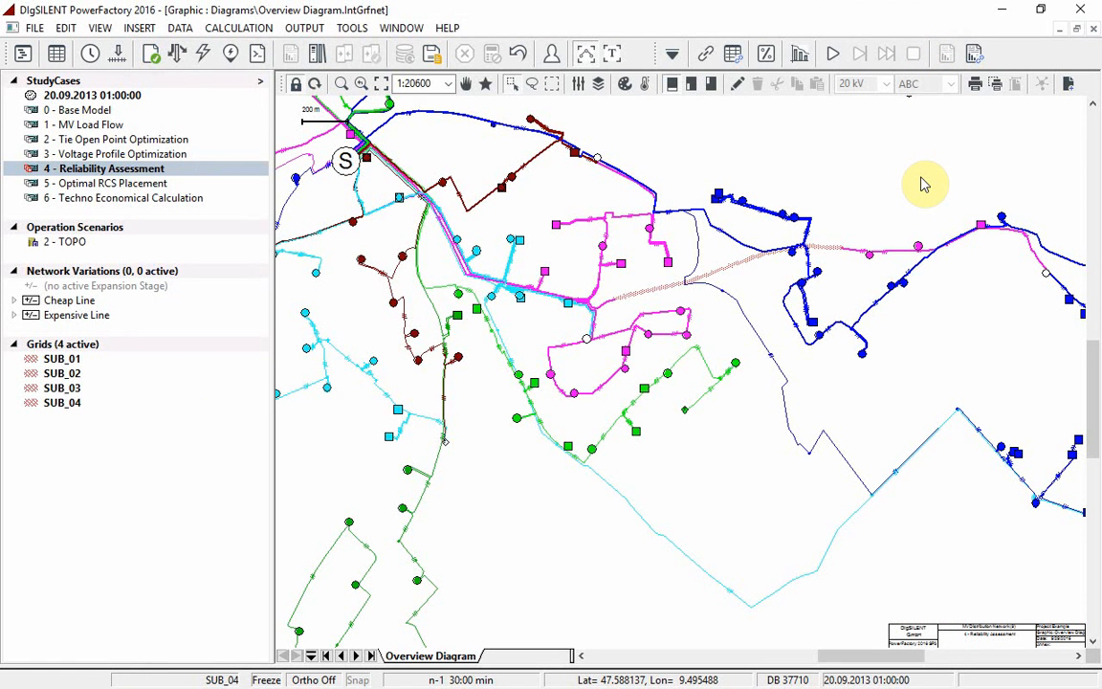
pyautogui.moveTo(870, 248)
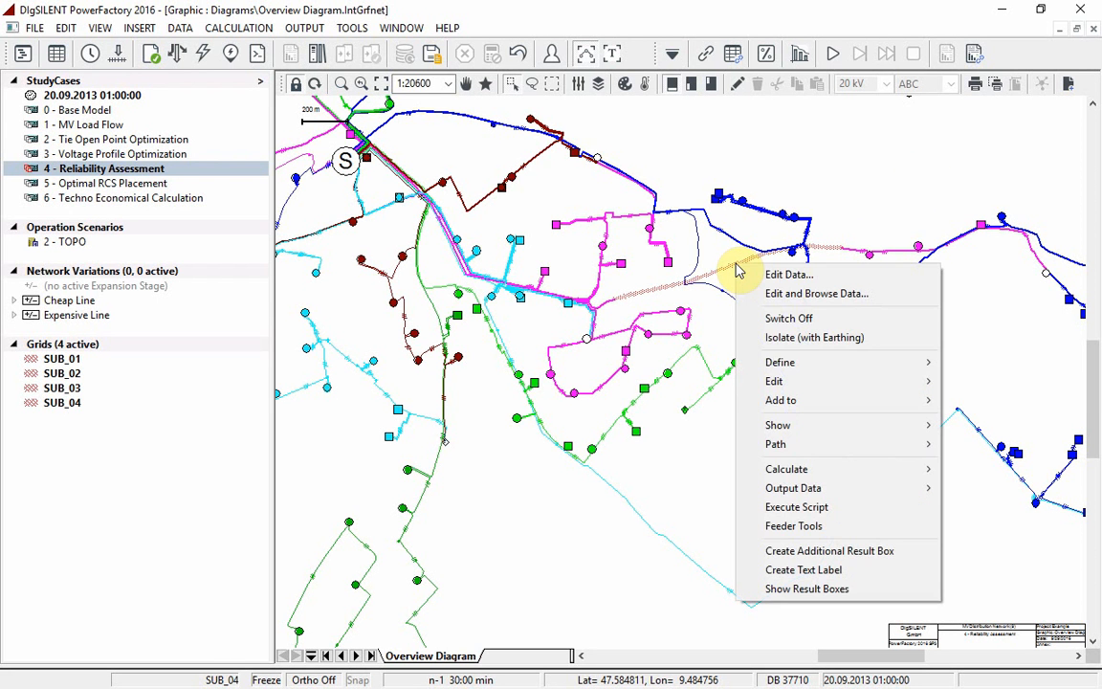
pyautogui.moveTo(786, 469)
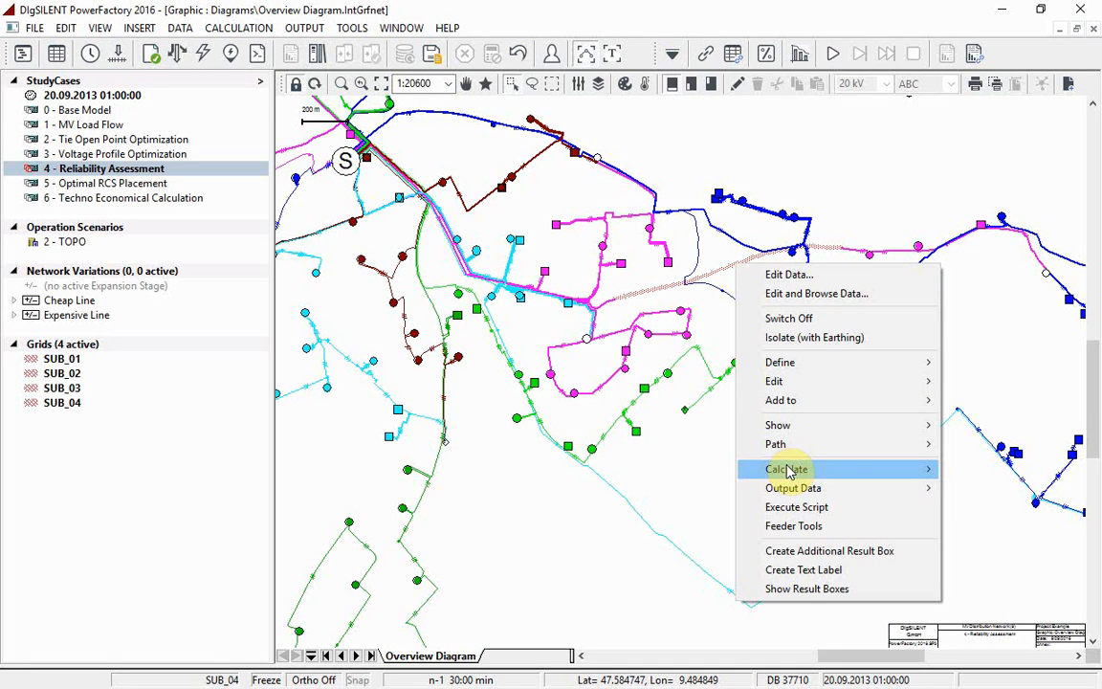
pyautogui.moveTo(786, 469)
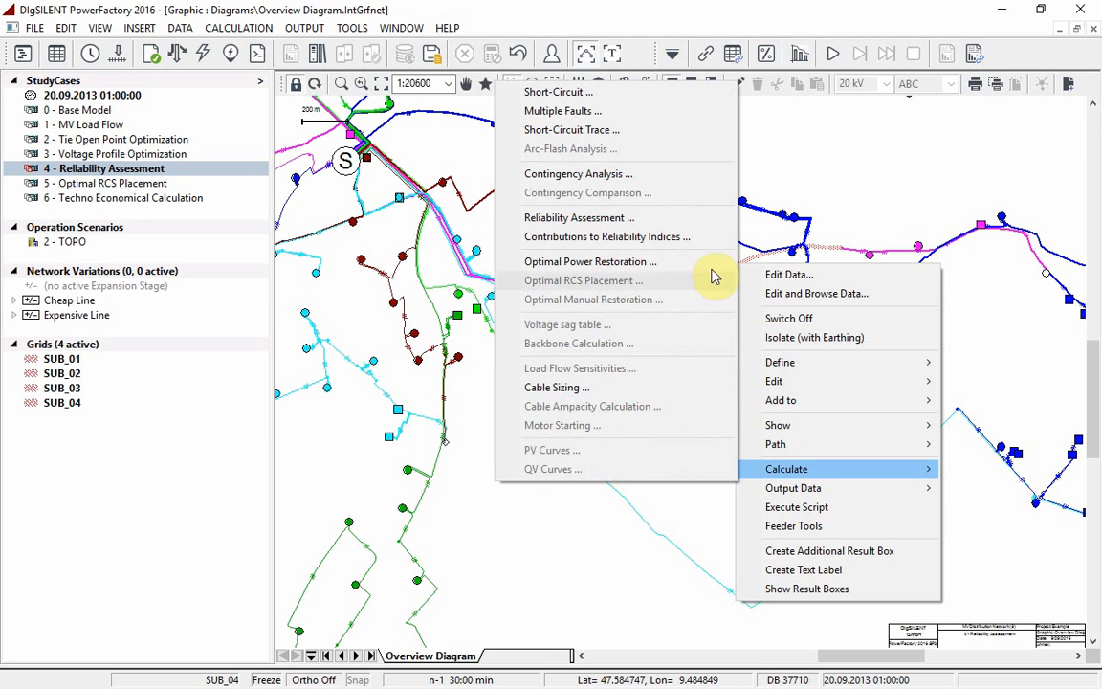
# Execute Optimal Power Restoration for a fault on LN_1834 with default fault location and reliability data
pyautogui.click(589, 260)
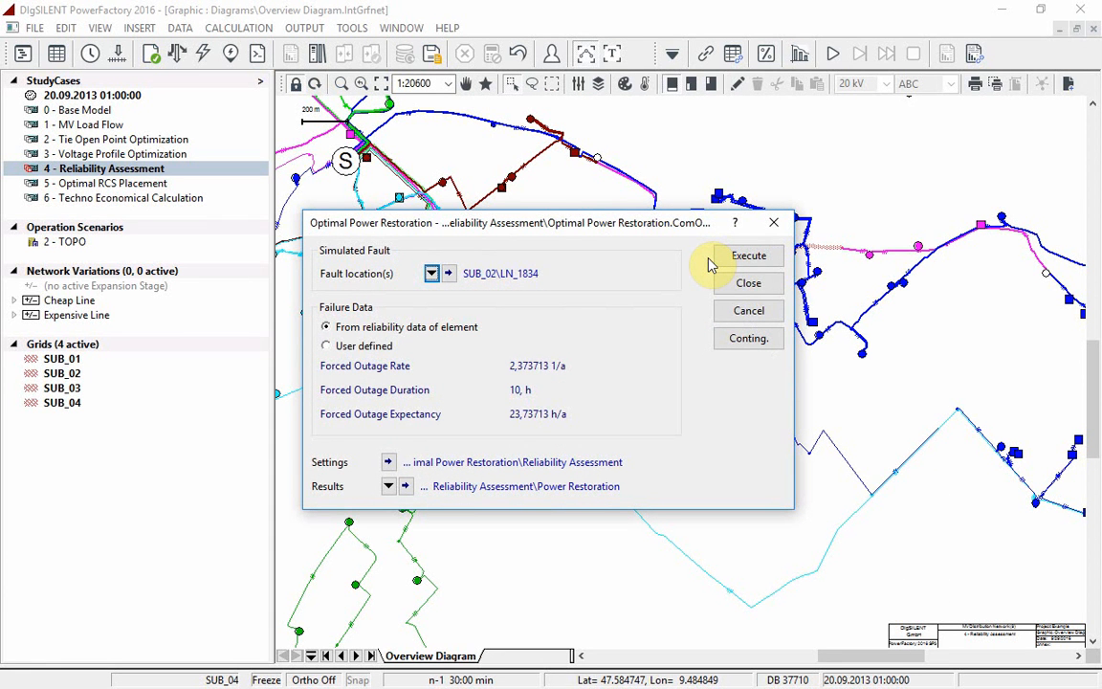
pyautogui.click(750, 256)
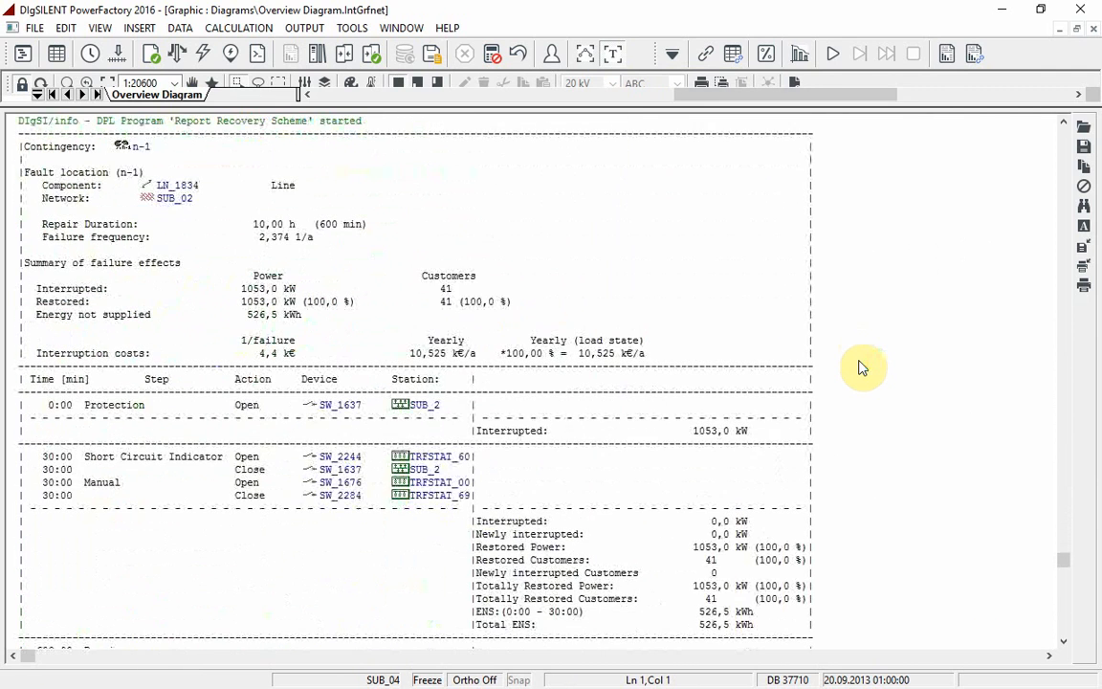
pyautogui.moveTo(933, 375)
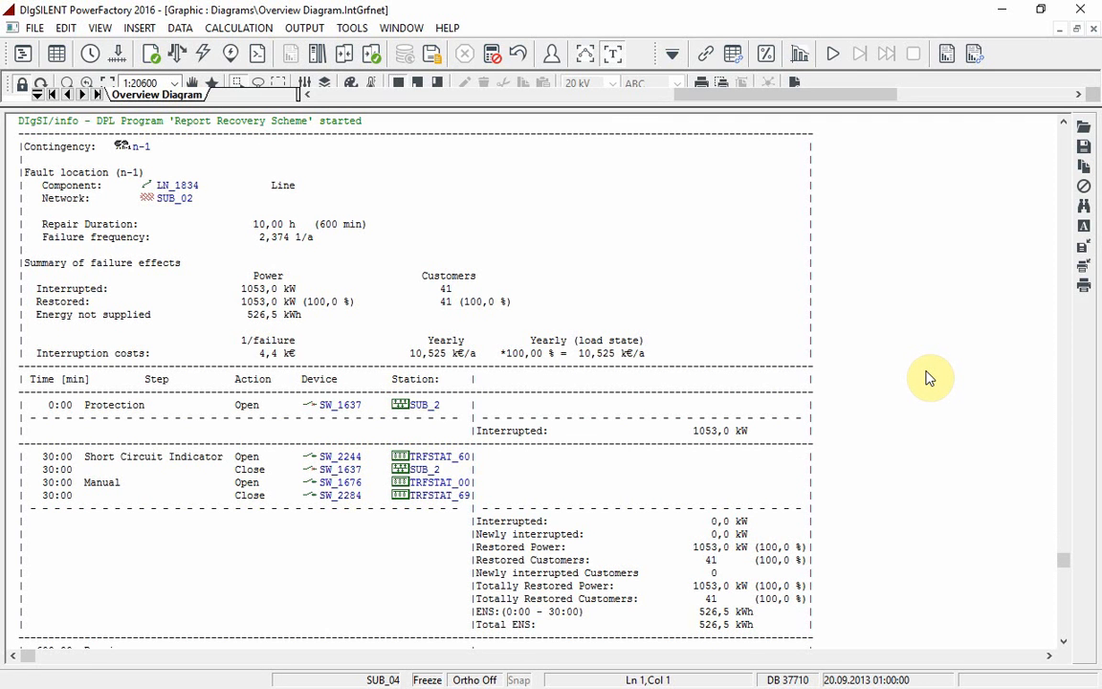
pyautogui.moveTo(916, 382)
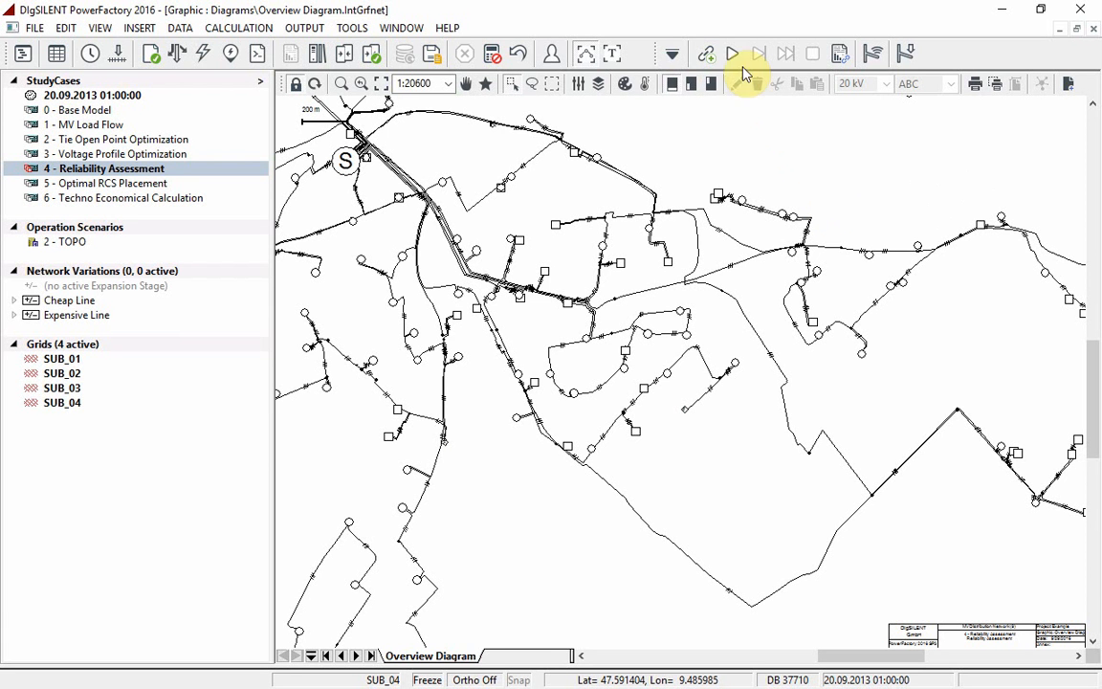
pyautogui.moveTo(734, 59)
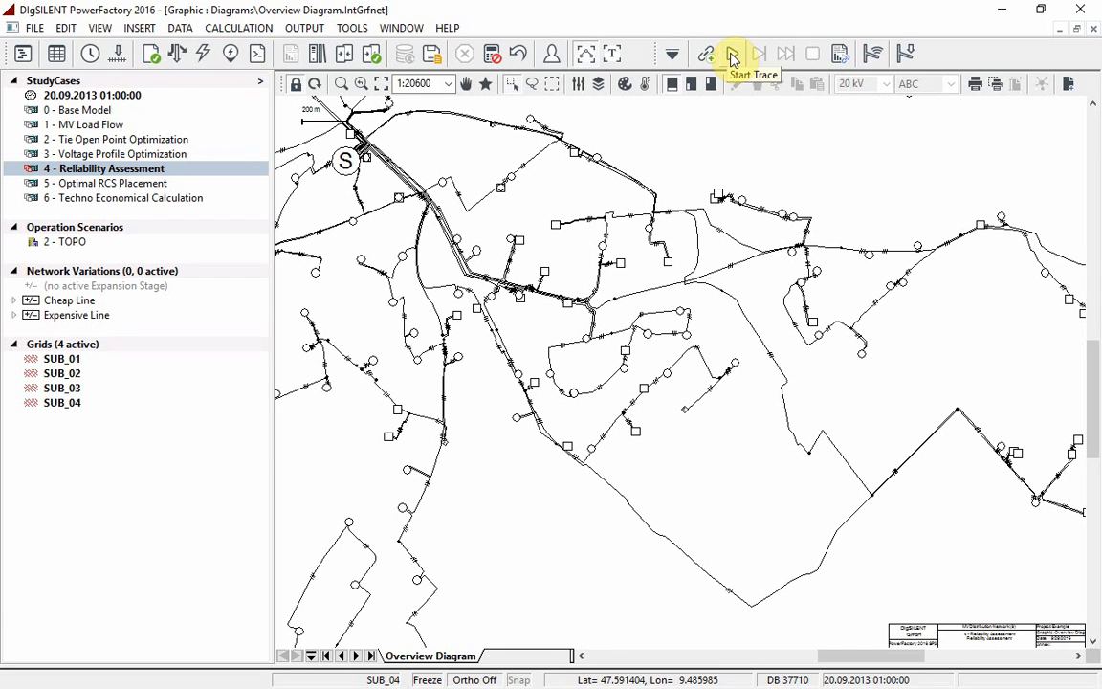
# Start a restoration trace for the n-1 contingency, confirming it with OK
pyautogui.click(730, 53)
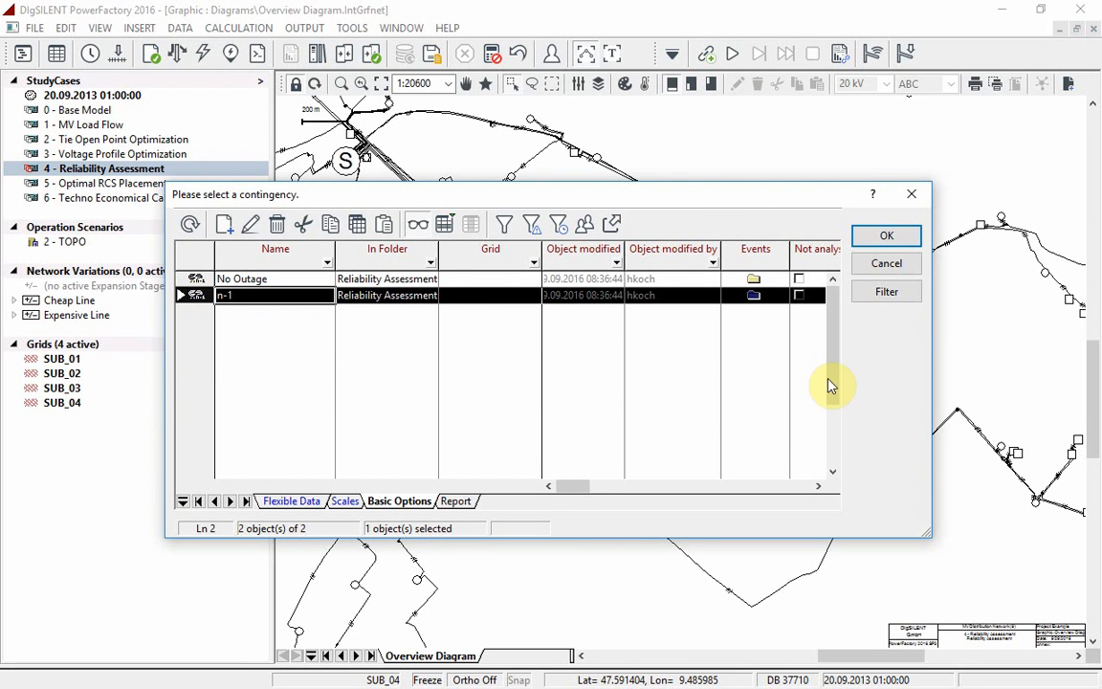
pyautogui.click(884, 235)
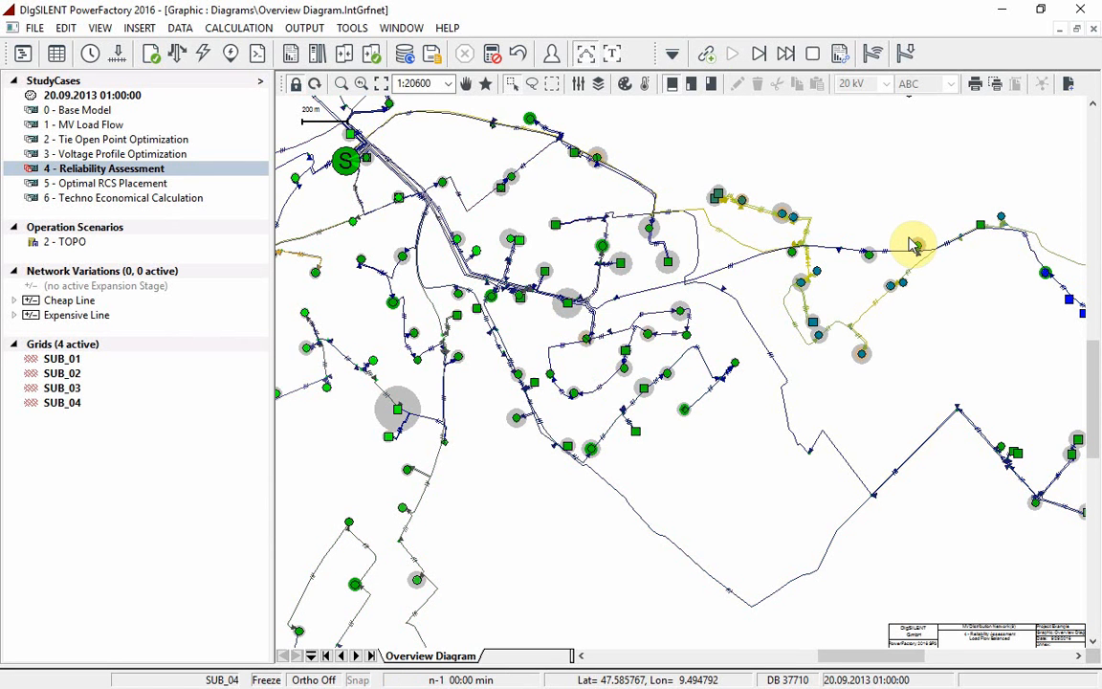
pyautogui.moveTo(851, 187)
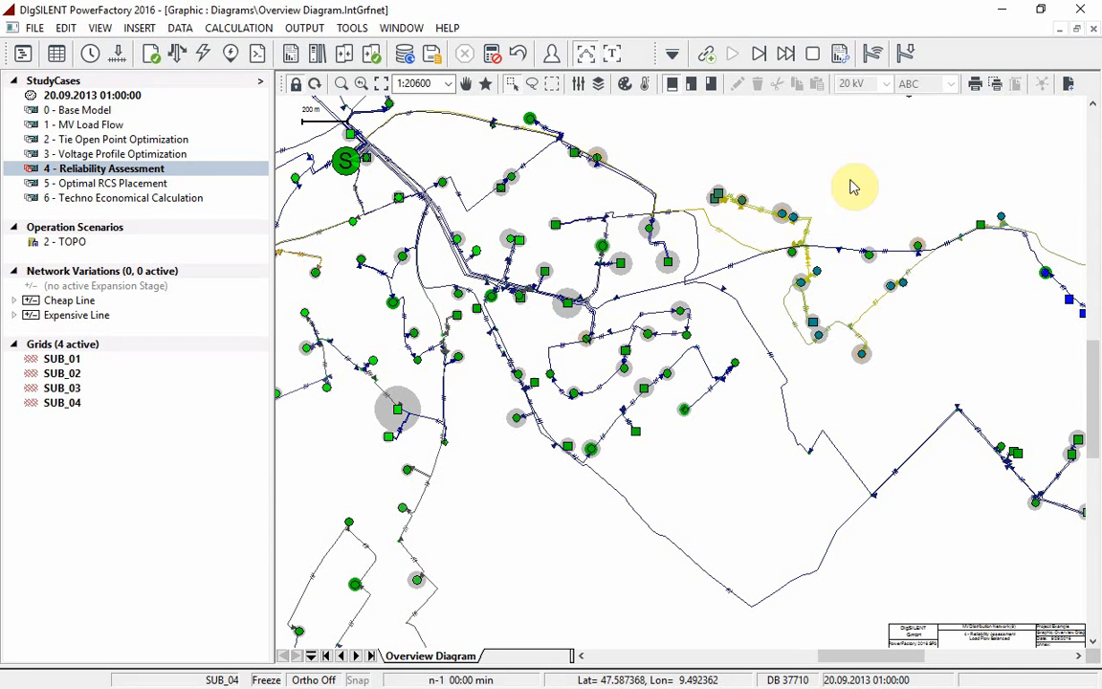
pyautogui.moveTo(758, 54)
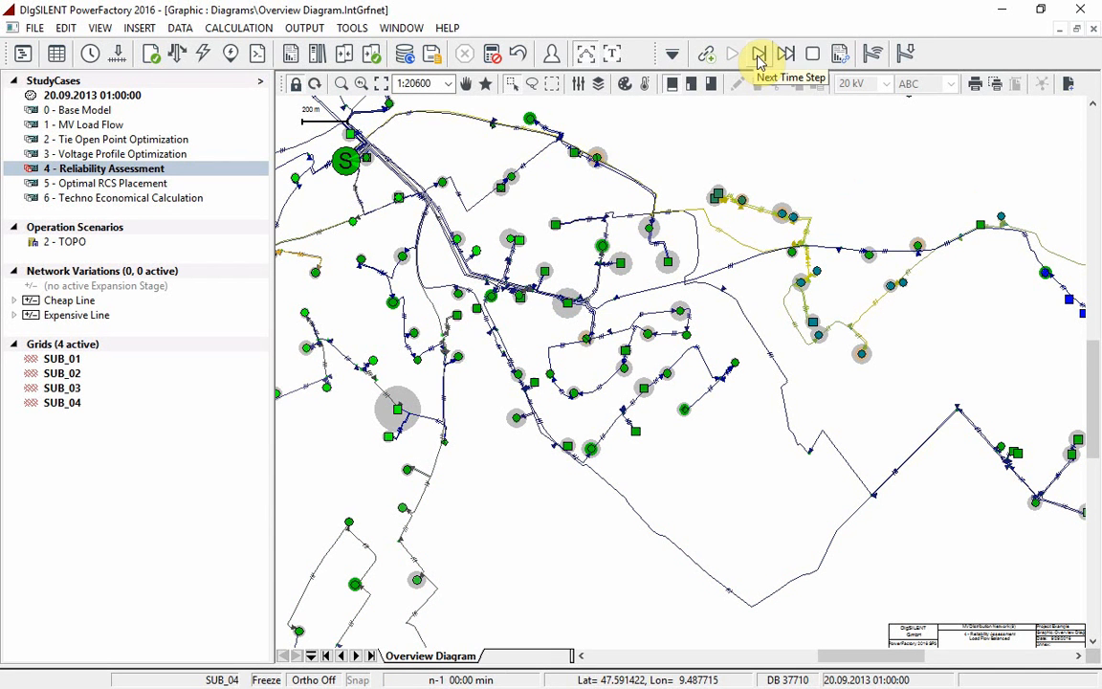
# Step the n-1 trace forward through its switching actions until it ends at 30:00 min
pyautogui.click(759, 54)
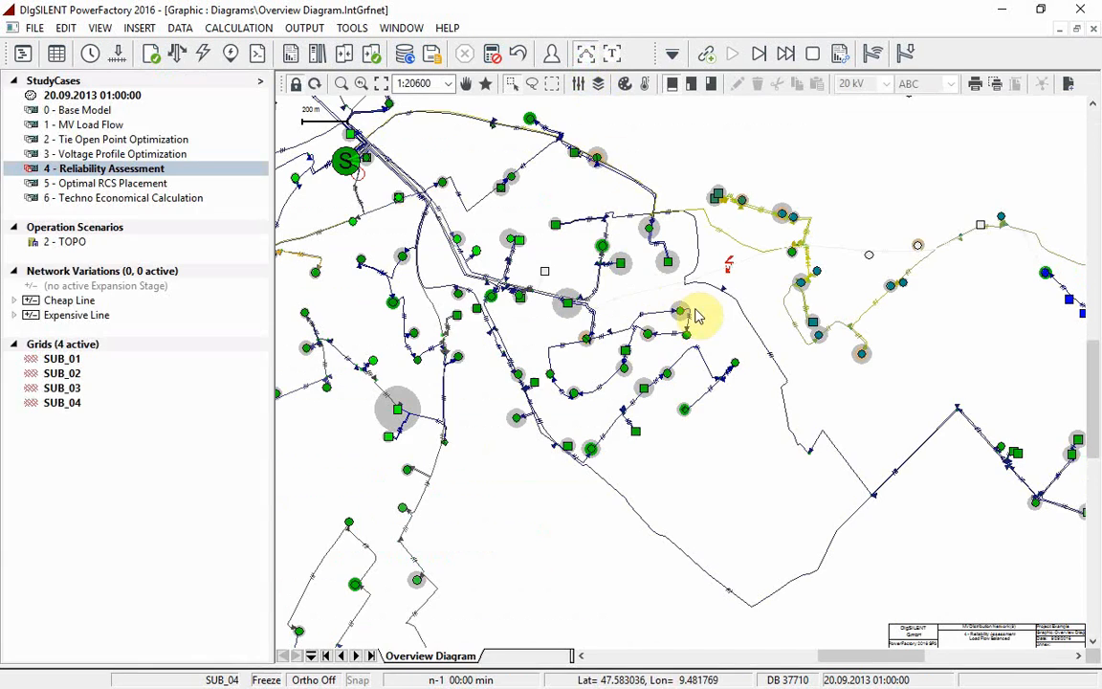
pyautogui.moveTo(744, 155)
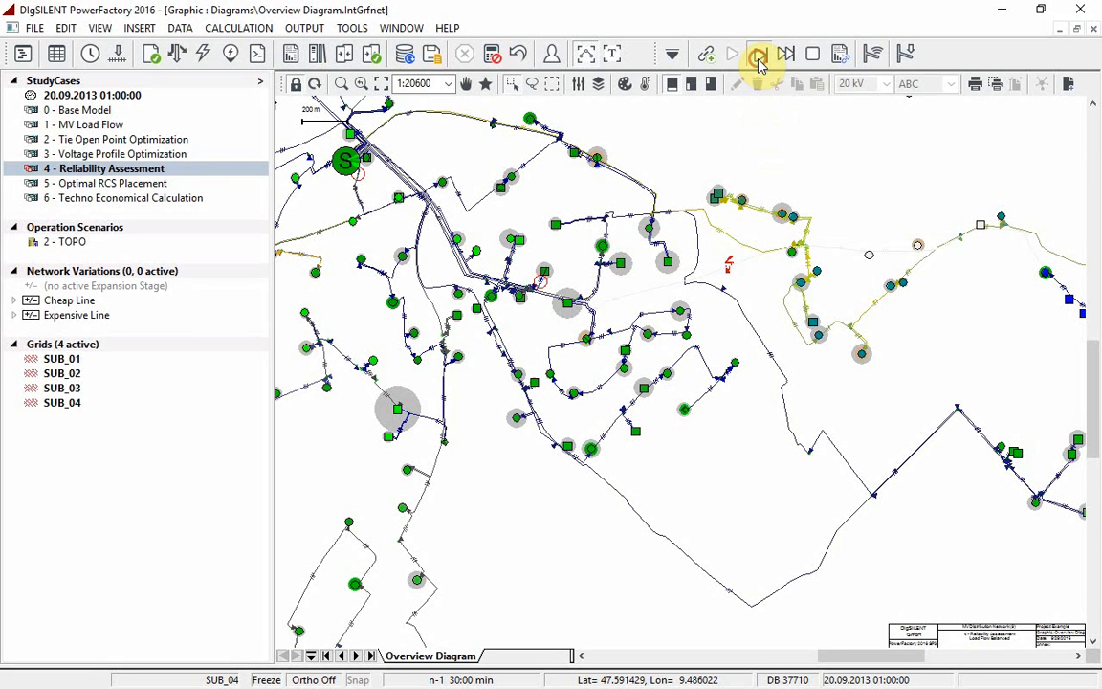
pyautogui.click(757, 53)
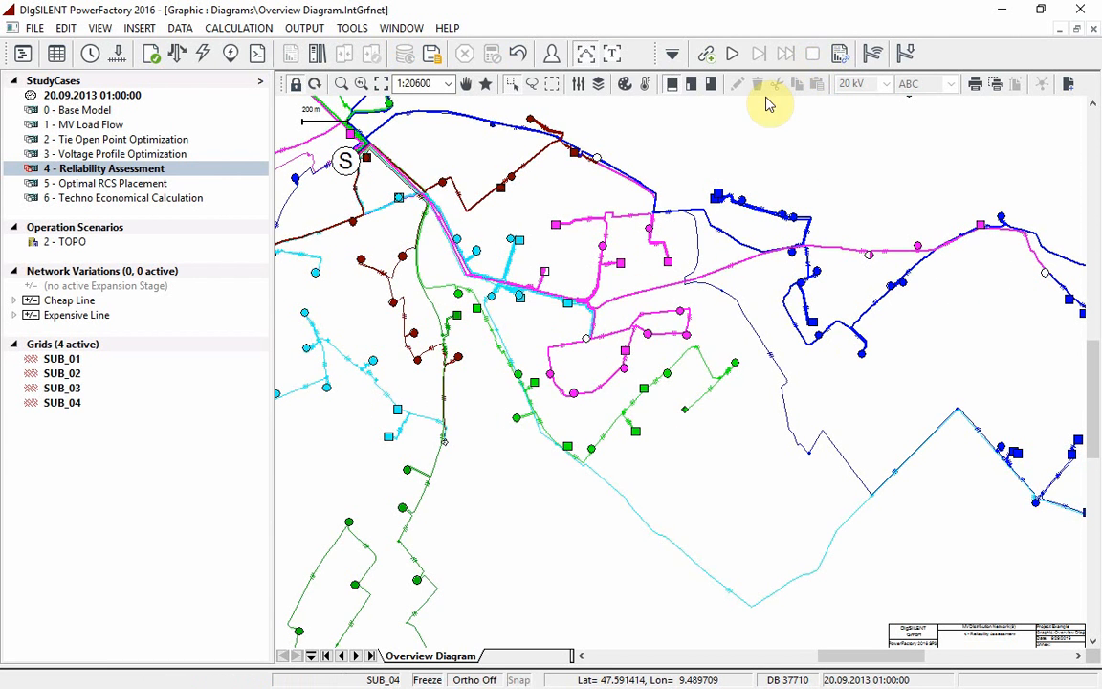
pyautogui.moveTo(774, 144)
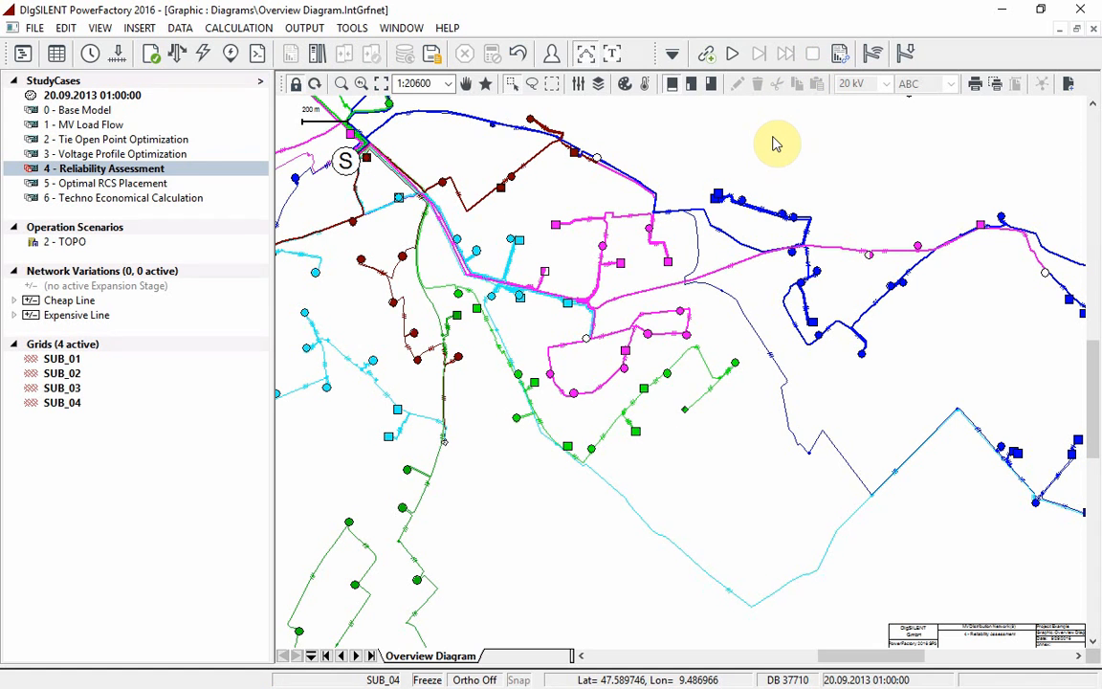
pyautogui.moveTo(776, 143)
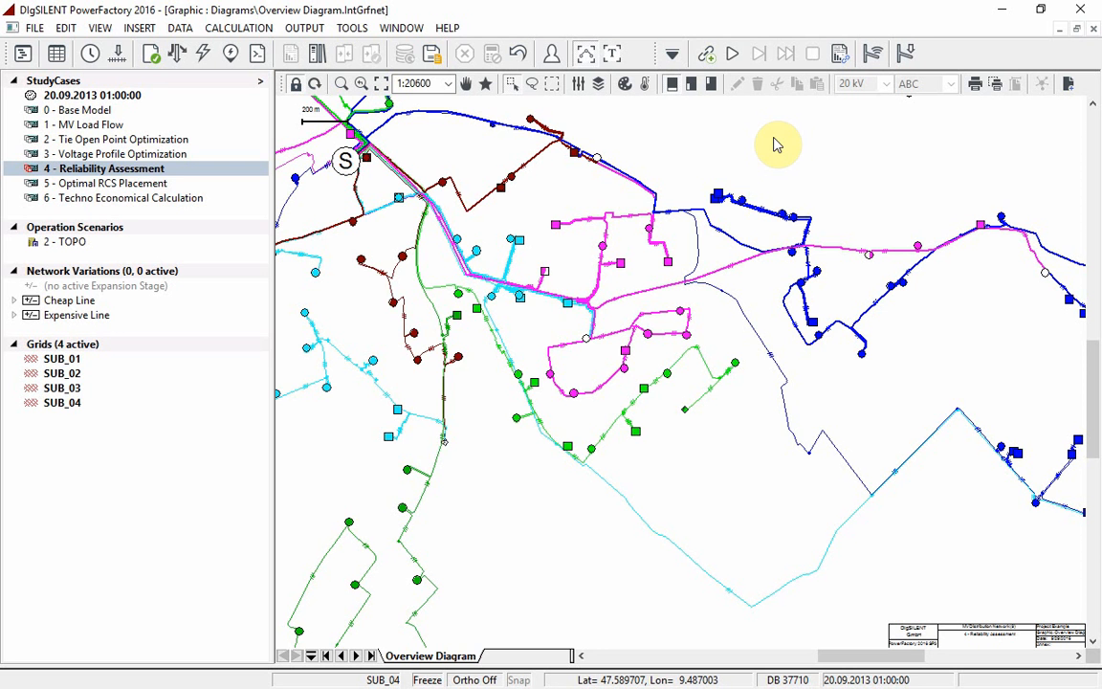
pyautogui.moveTo(761, 337)
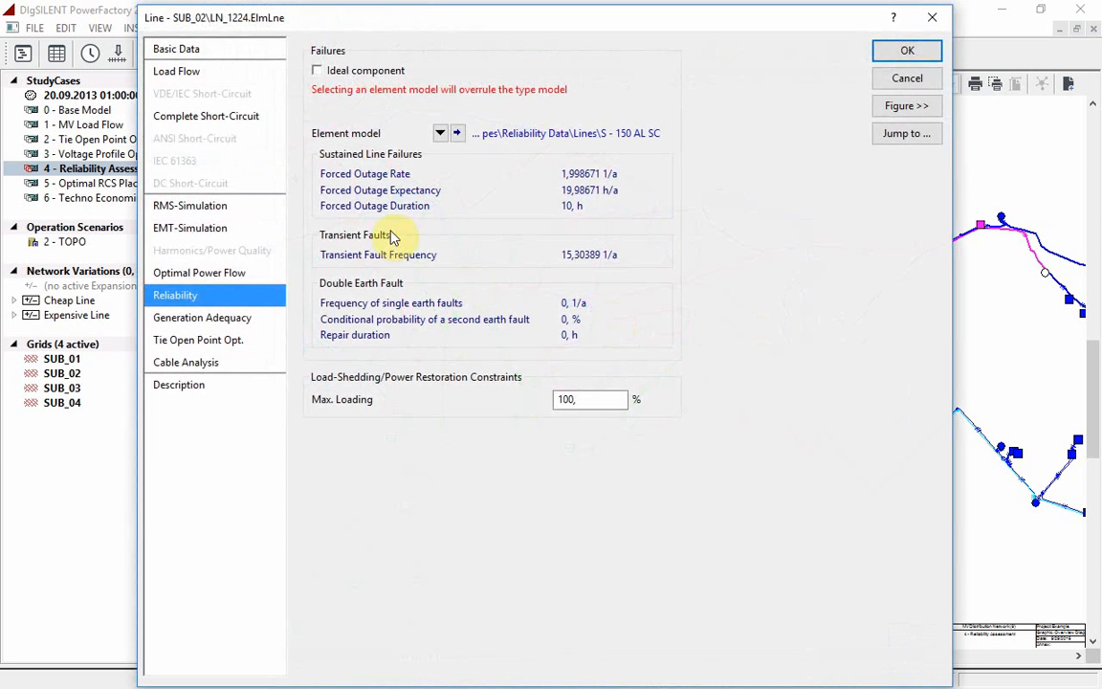
pyautogui.click(176, 50)
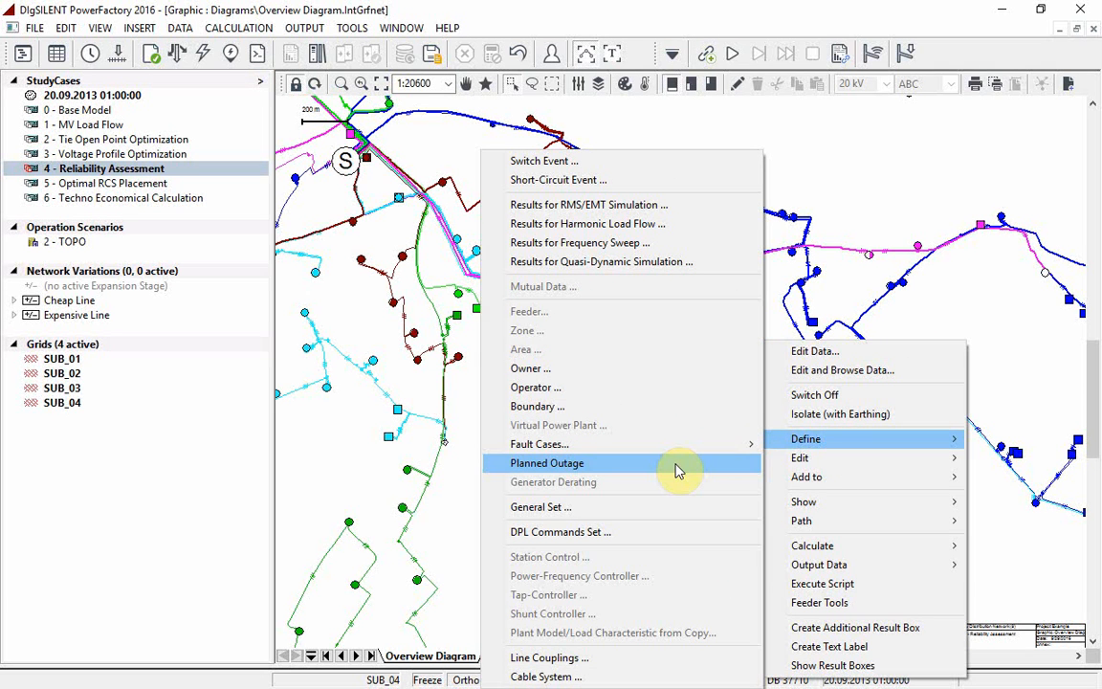
# Define planned outage LN_1224 ending 01.06.2013 01:00:00 and confirm the outage settings
pyautogui.click(547, 461)
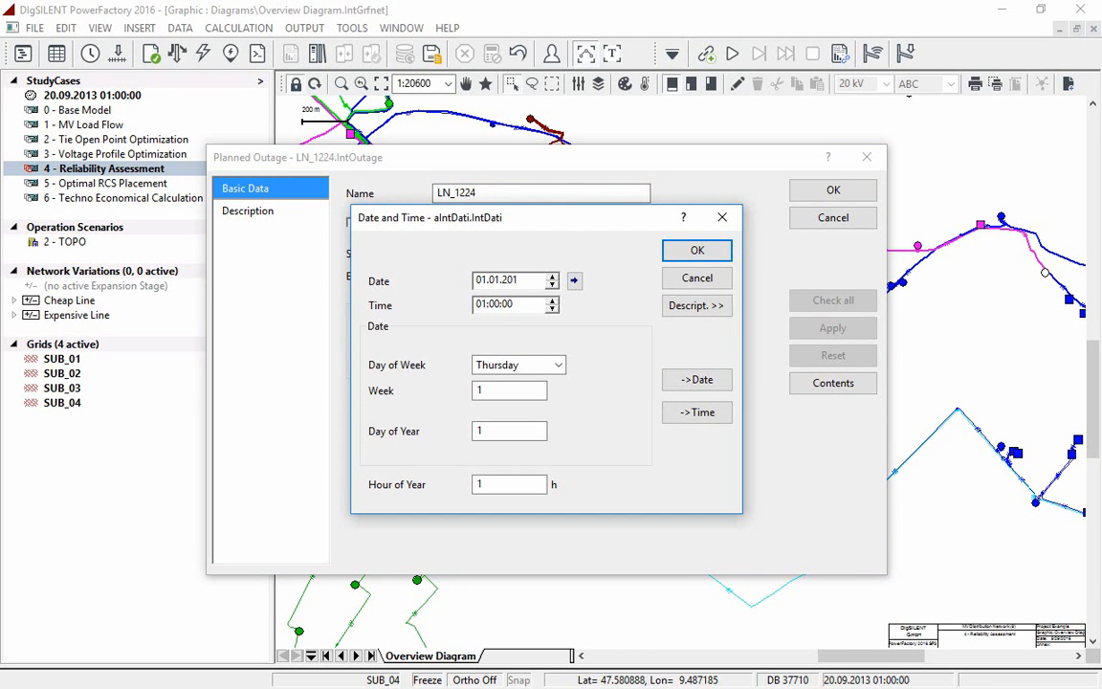
pyautogui.click(697, 248)
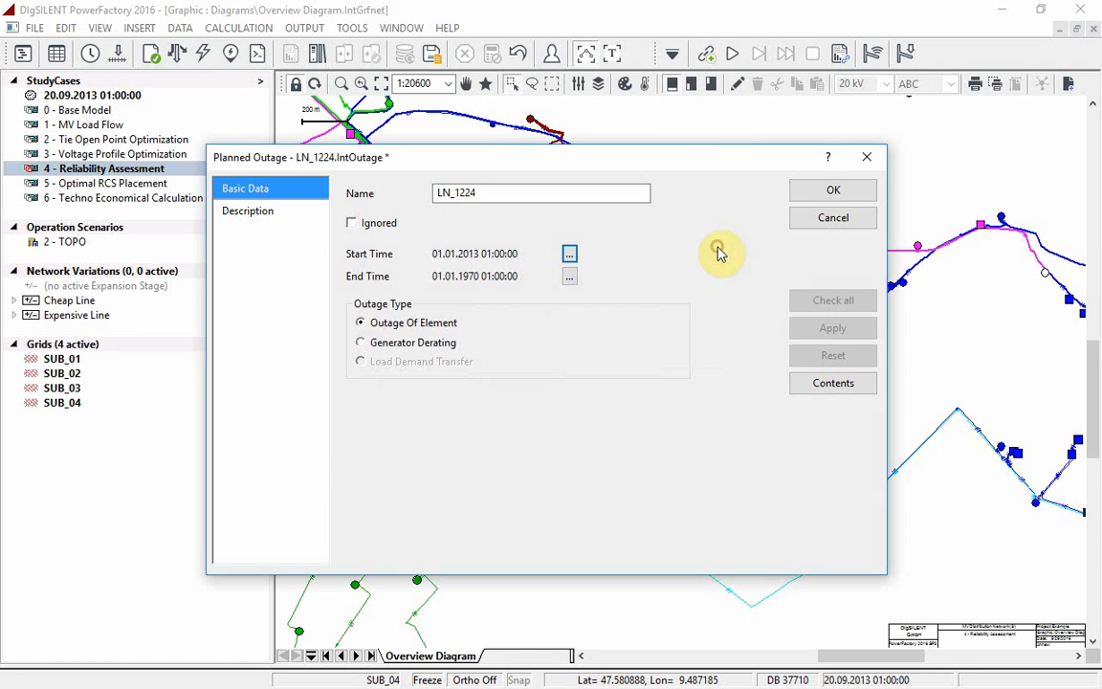
pyautogui.click(570, 276)
pyautogui.write('01.06.')
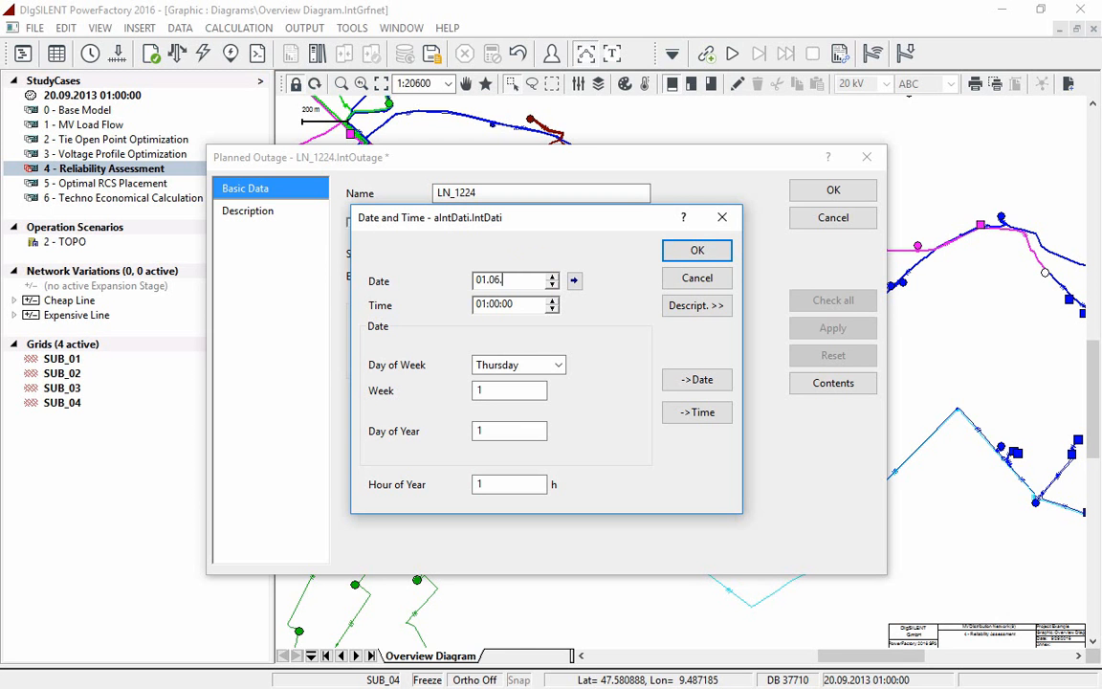
pyautogui.write('2013')
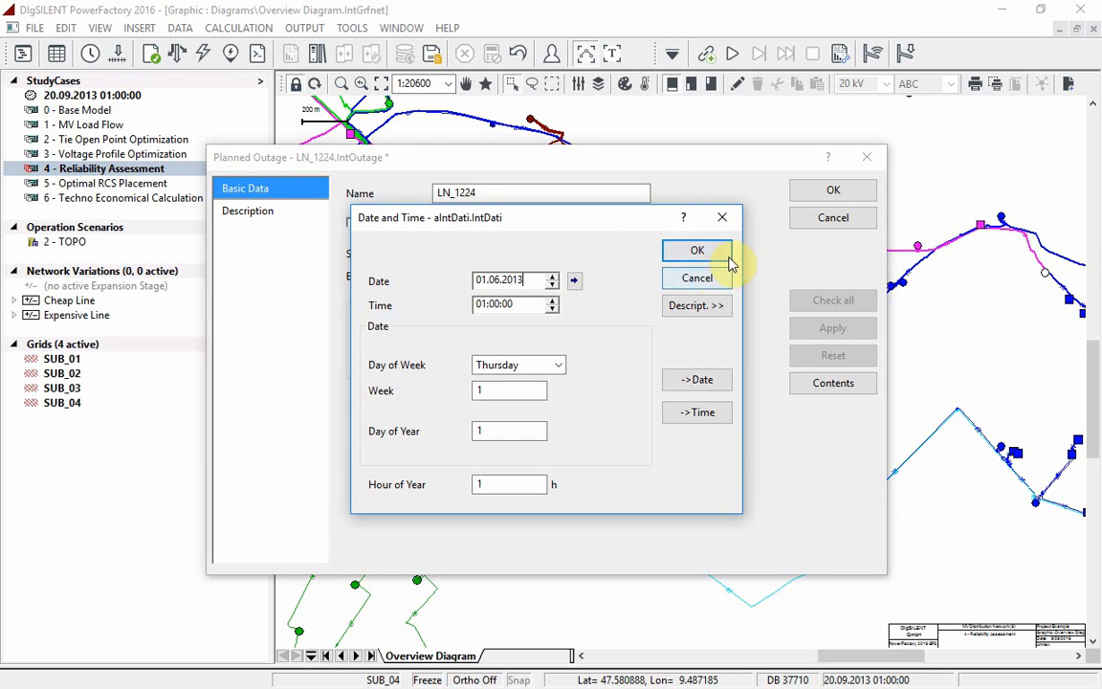
pyautogui.click(696, 249)
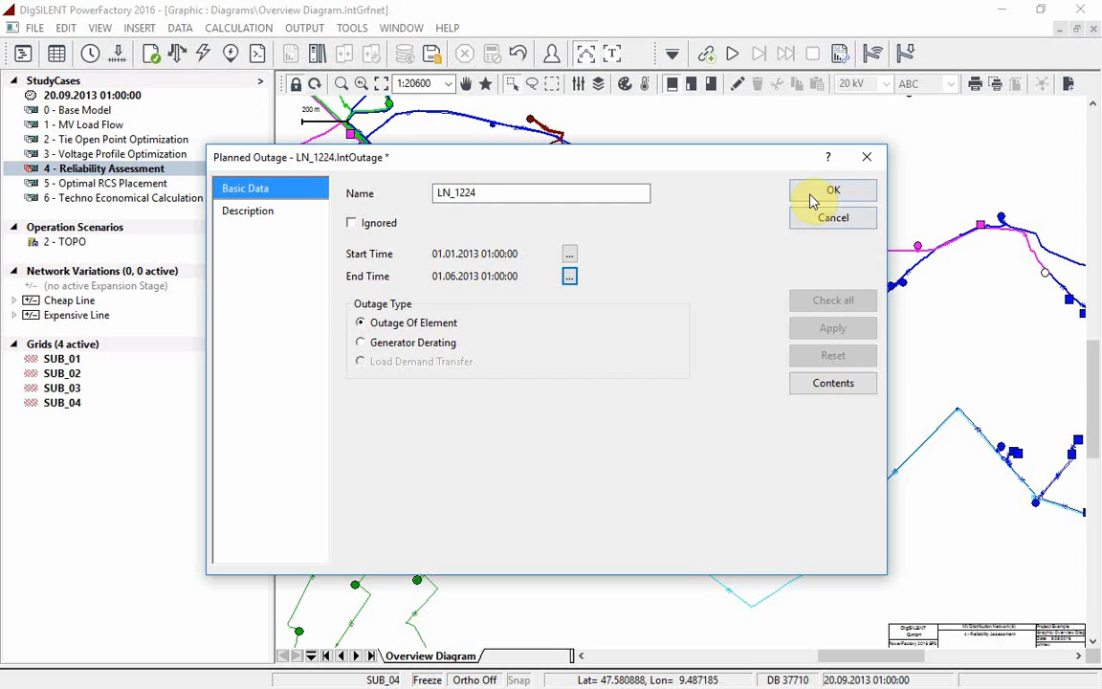
pyautogui.click(832, 189)
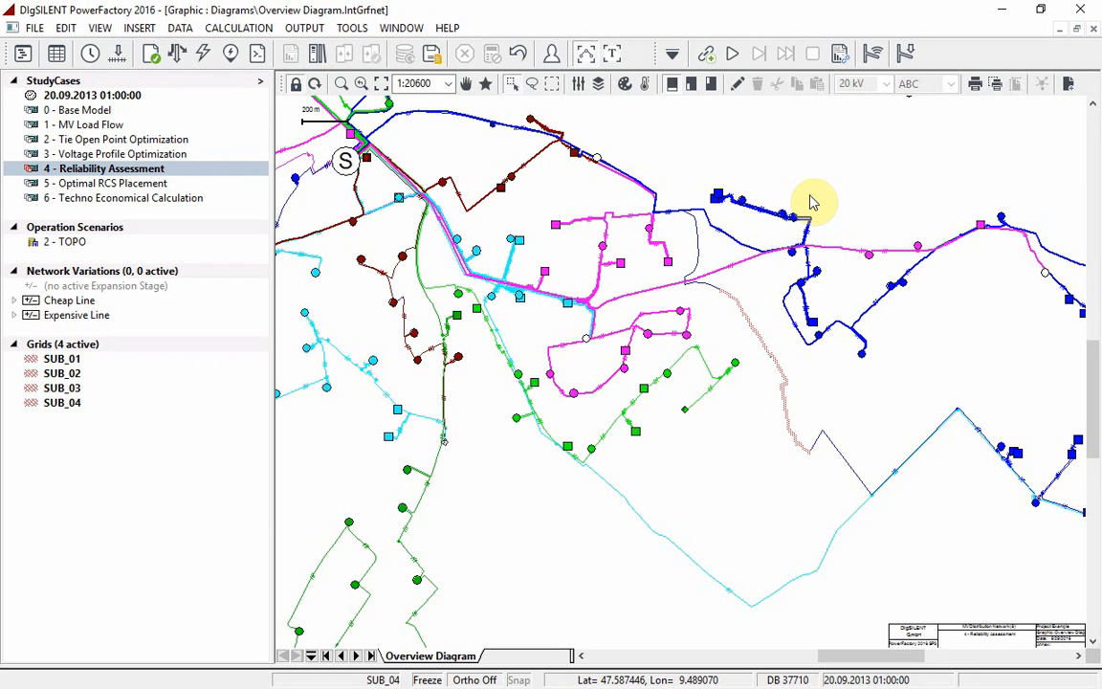
# Switch to the Reliability Analysis toolbox and bring up the Reliability Assessment calculation settings
pyautogui.click(679, 54)
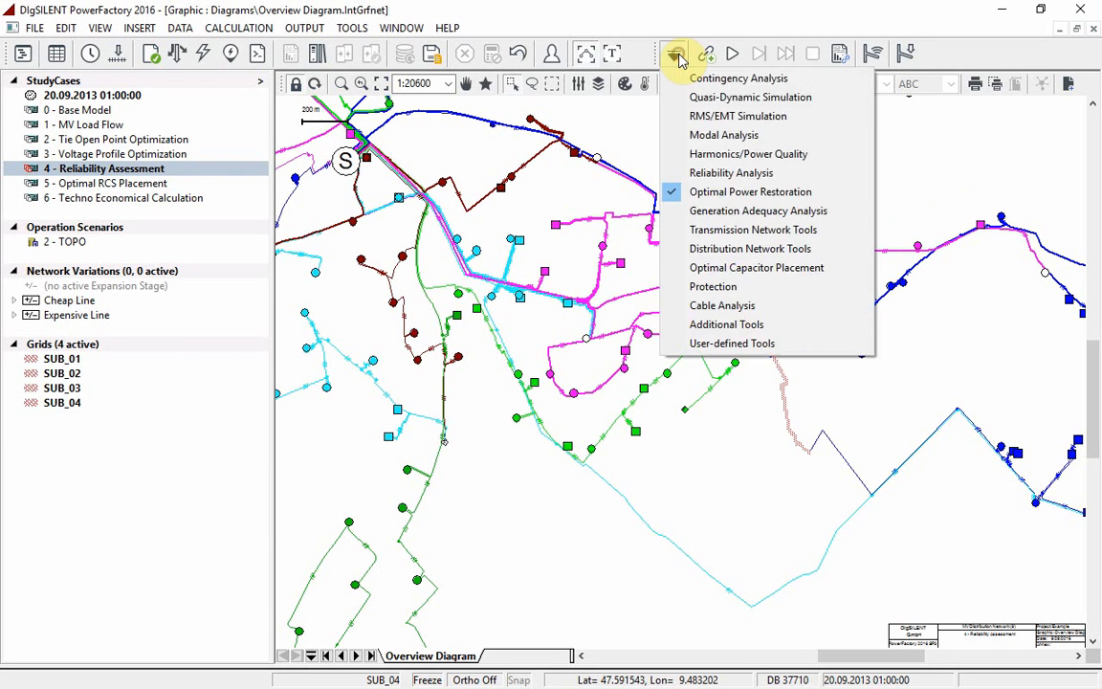
pyautogui.click(730, 172)
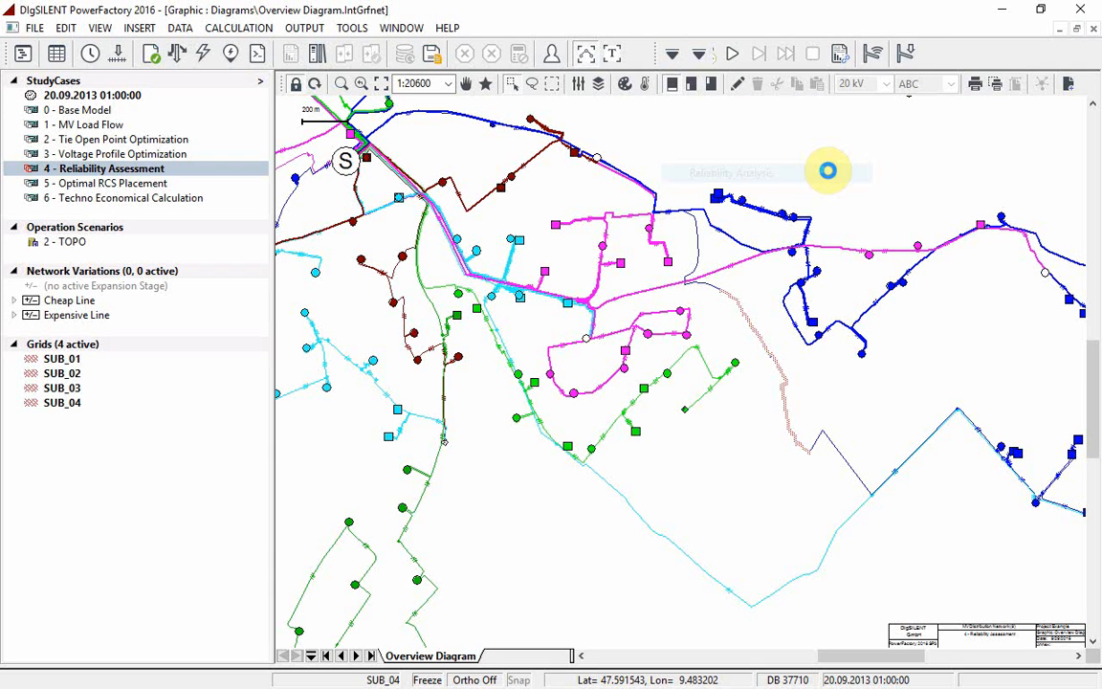
pyautogui.click(706, 53)
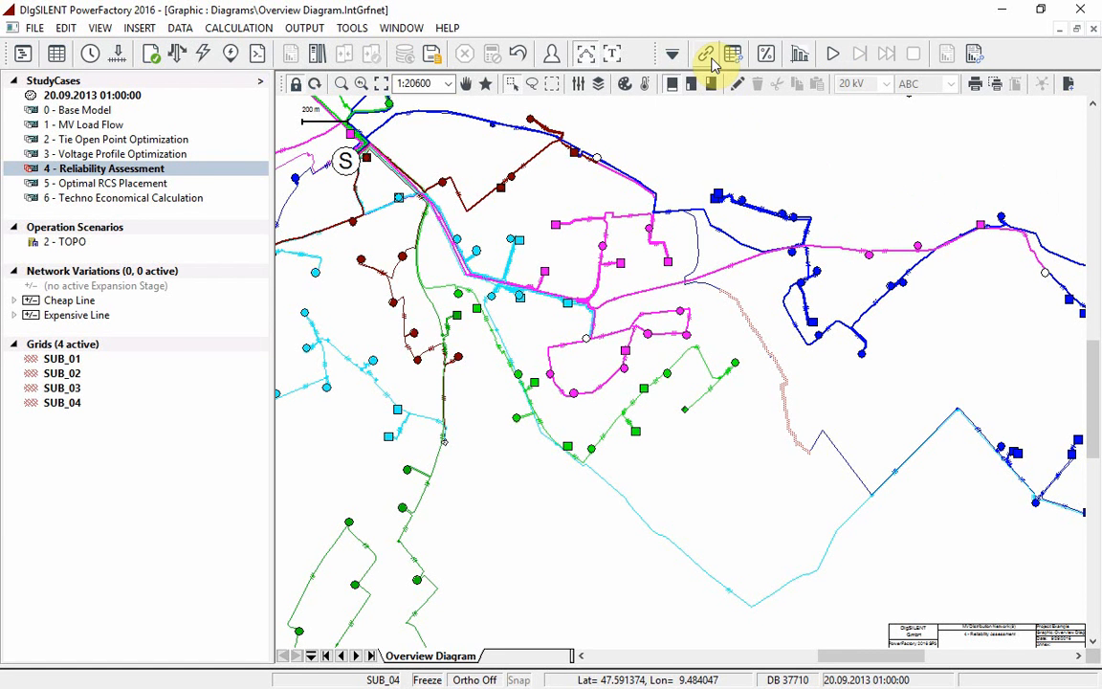
pyautogui.click(706, 53)
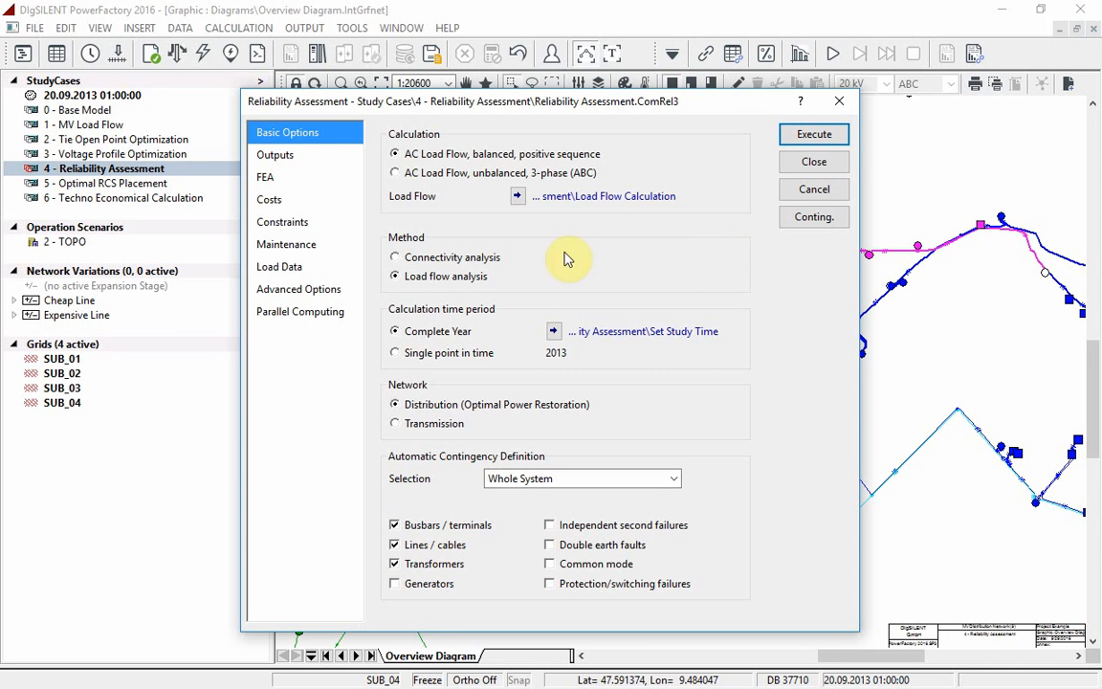
# Check the Costs and Maintenance pages with Consider Maintenance ticked, then execute the assessment
pyautogui.click(268, 199)
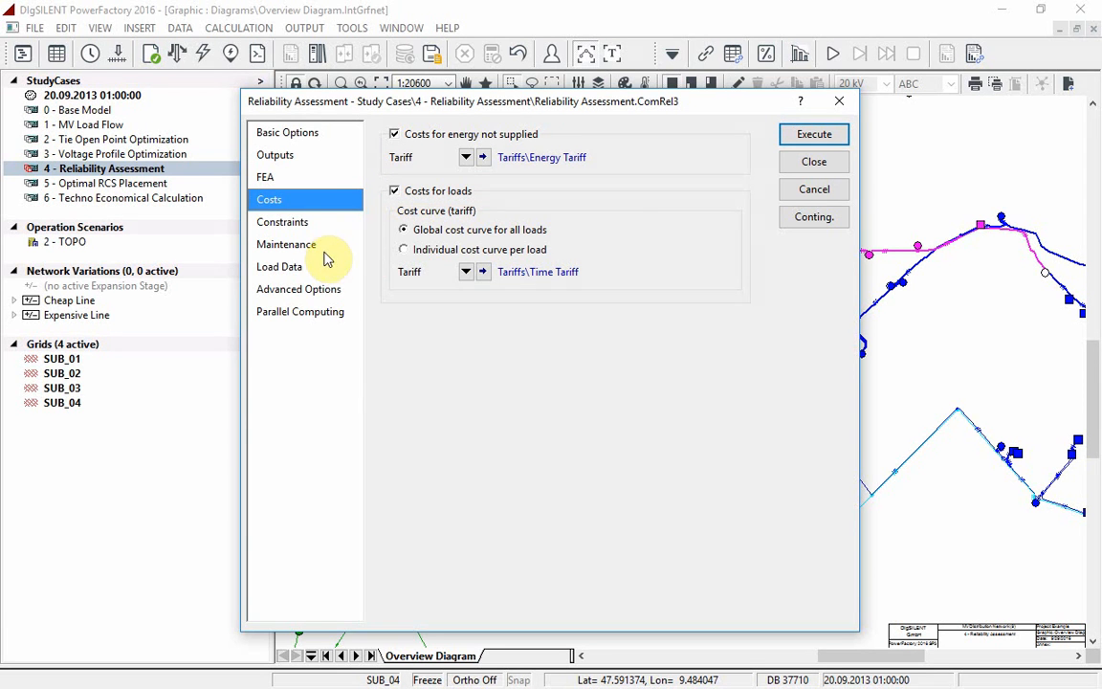
pyautogui.click(285, 245)
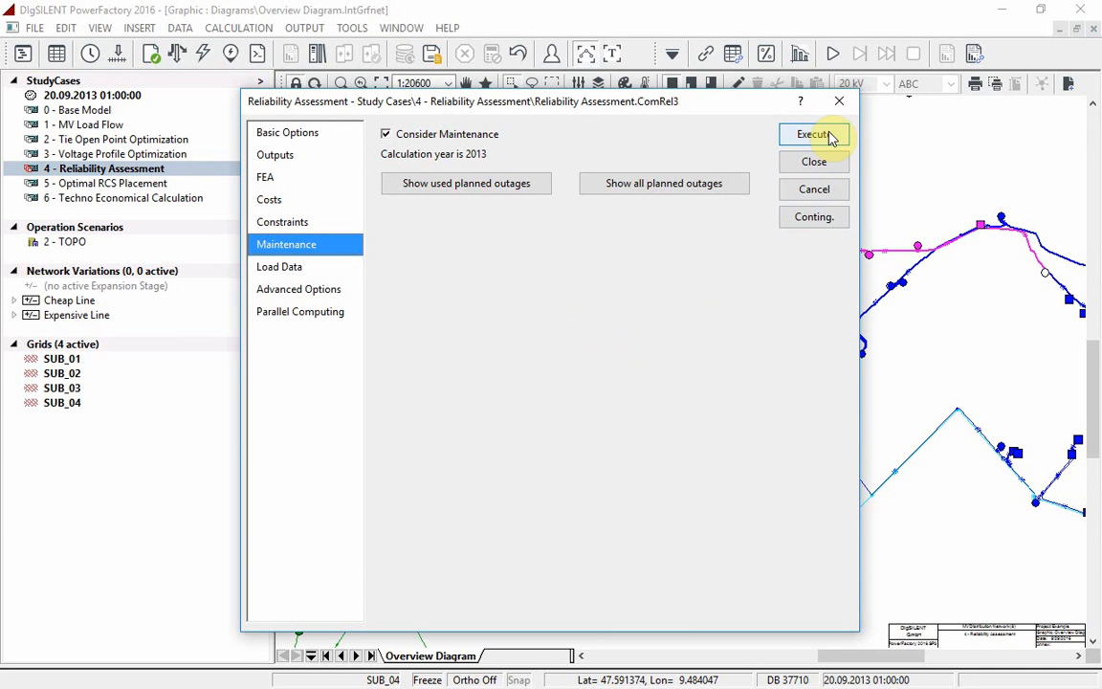
pyautogui.click(811, 134)
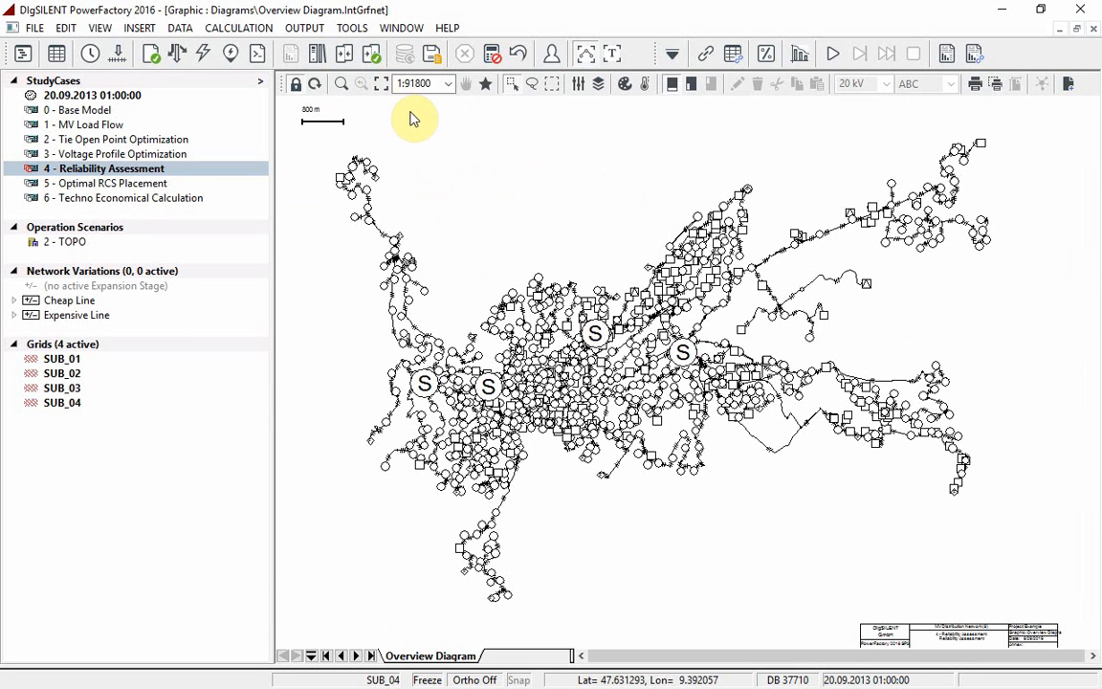
pyautogui.moveTo(512, 161)
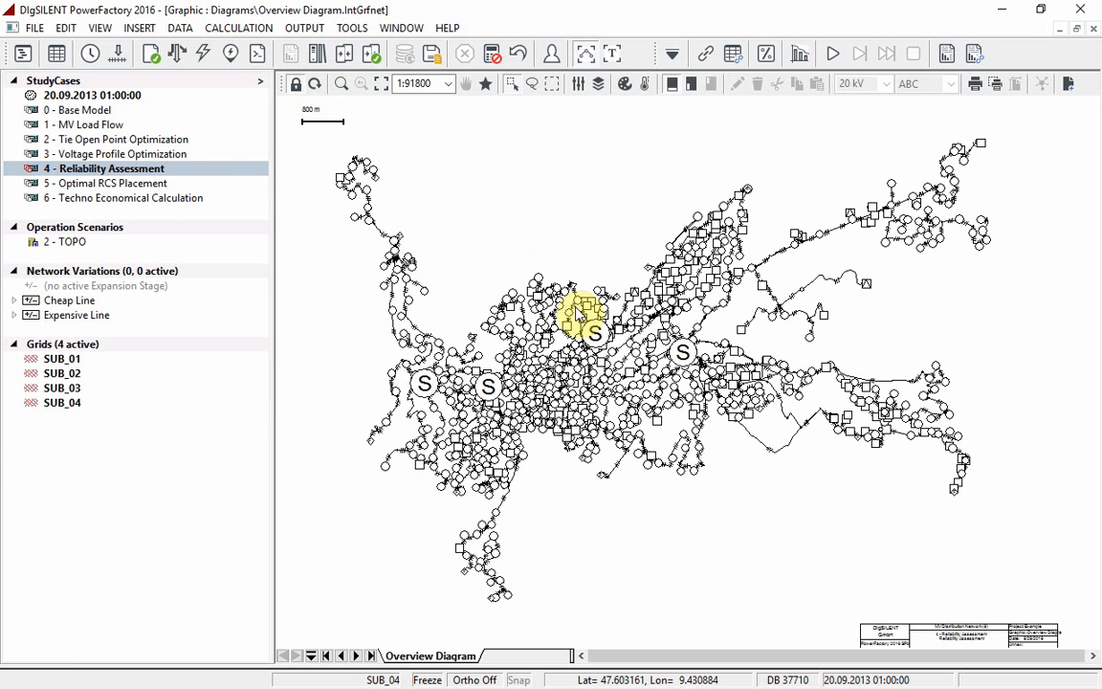
# View reliability results in the TRFSTAT_340 station diagram, then return to the overview
pyautogui.doubleClick(593, 329)
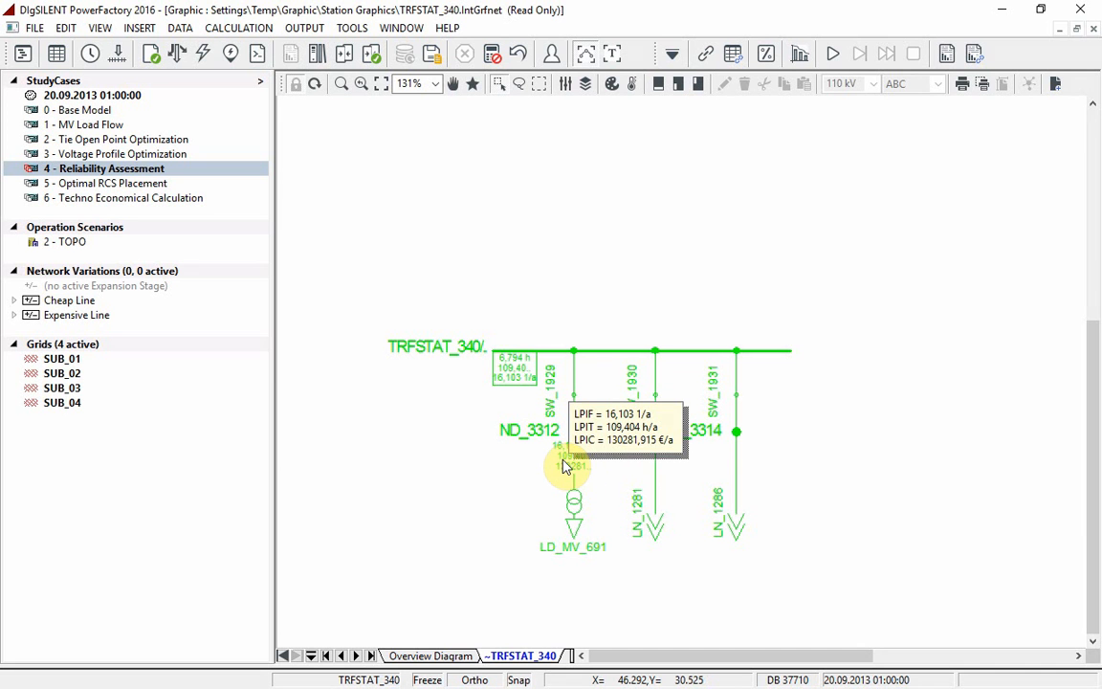
pyautogui.moveTo(455, 654)
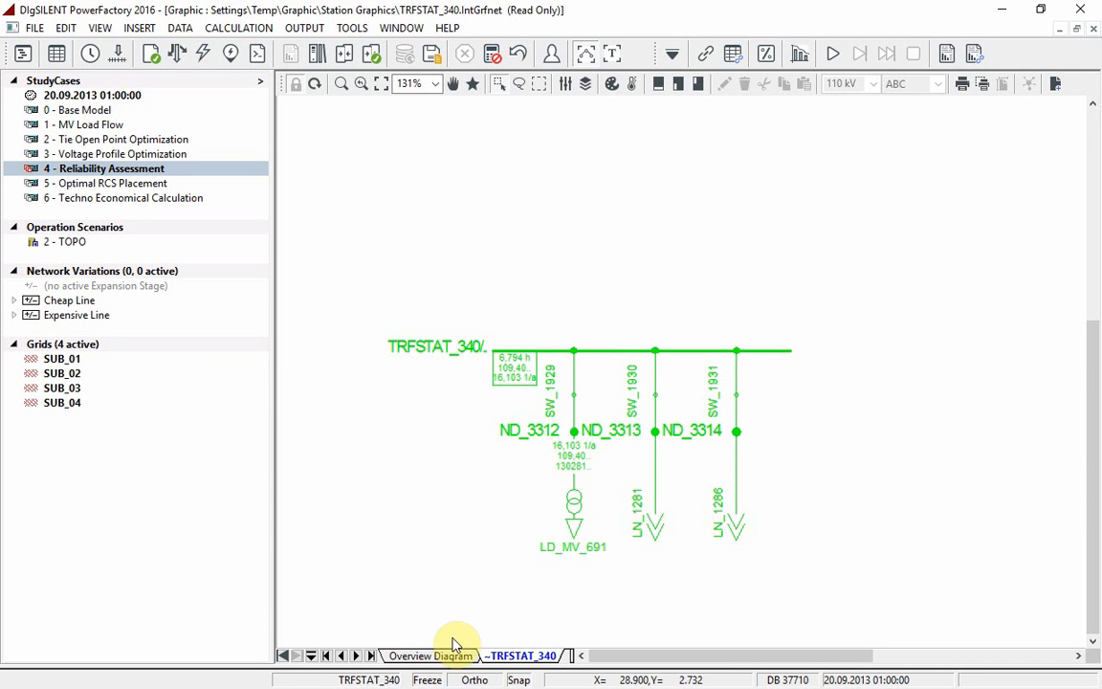
pyautogui.click(429, 654)
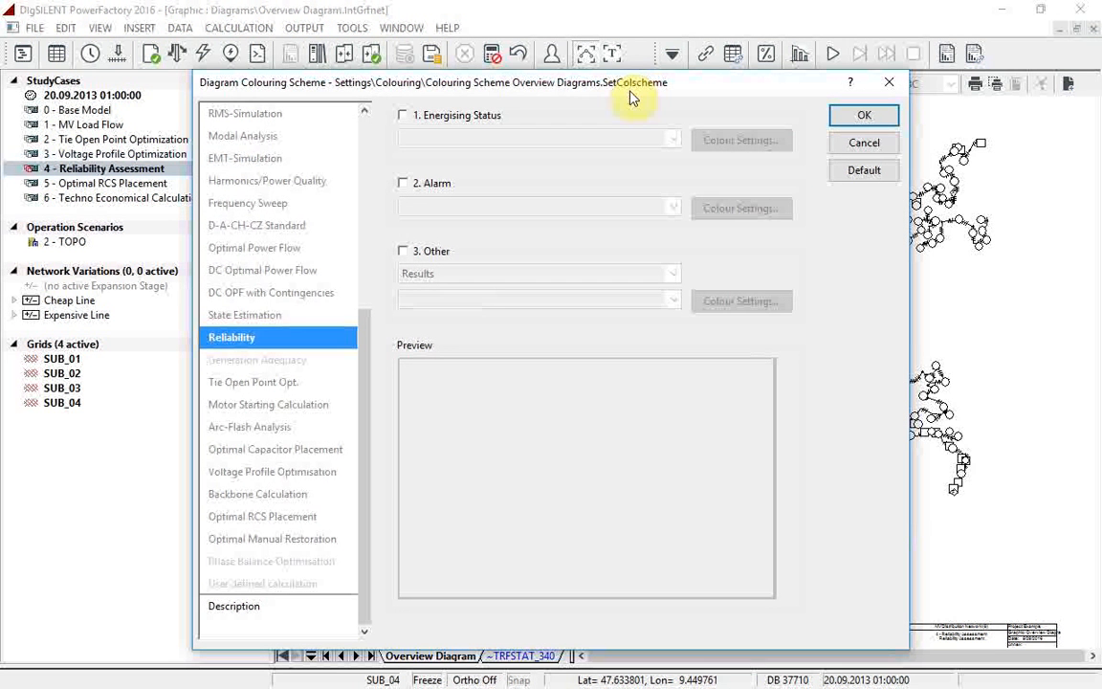
# Colour the overview by Energising Status and Load Point Energy Not Supplied (0-10 MWh) and apply it
pyautogui.click(402, 114)
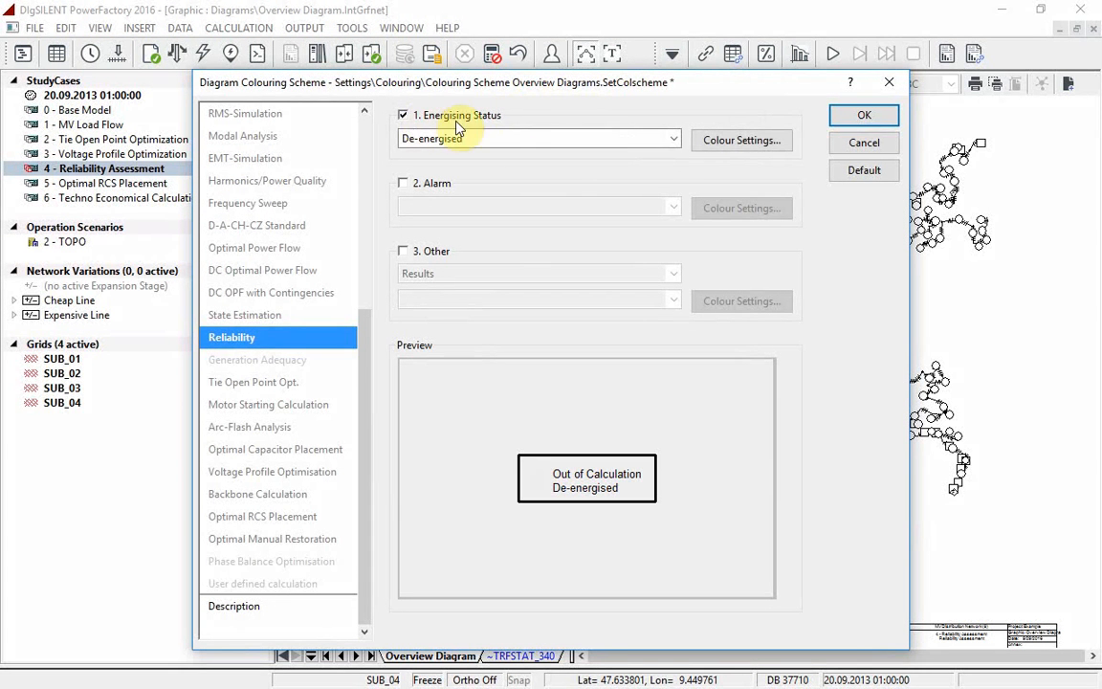
pyautogui.moveTo(566, 191)
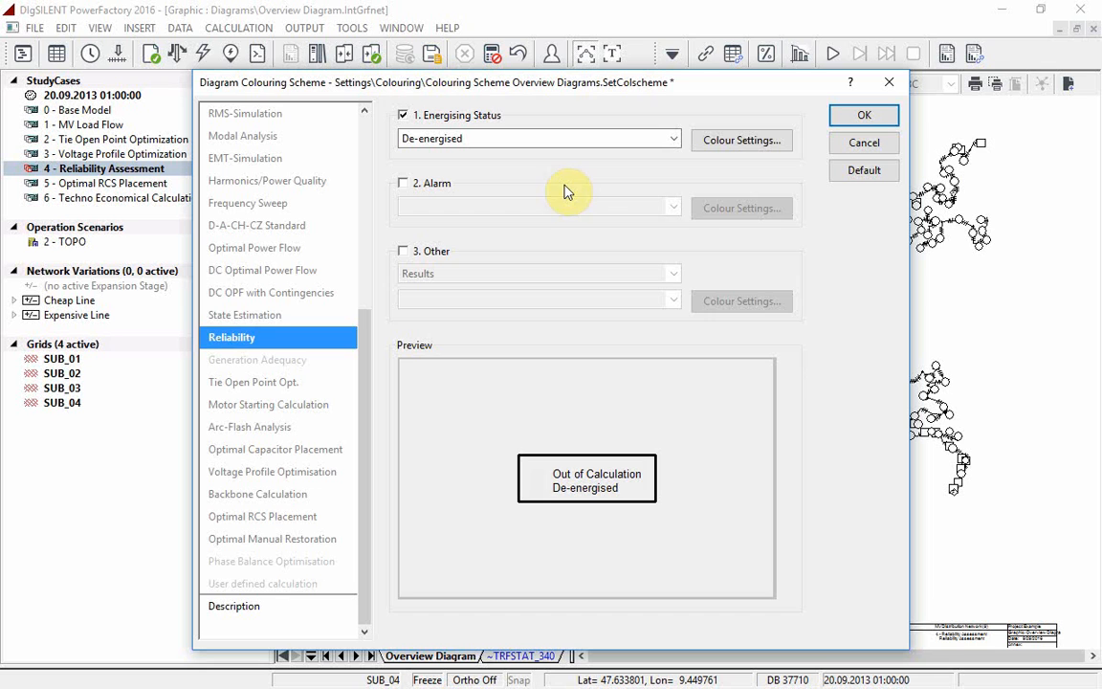
pyautogui.click(401, 250)
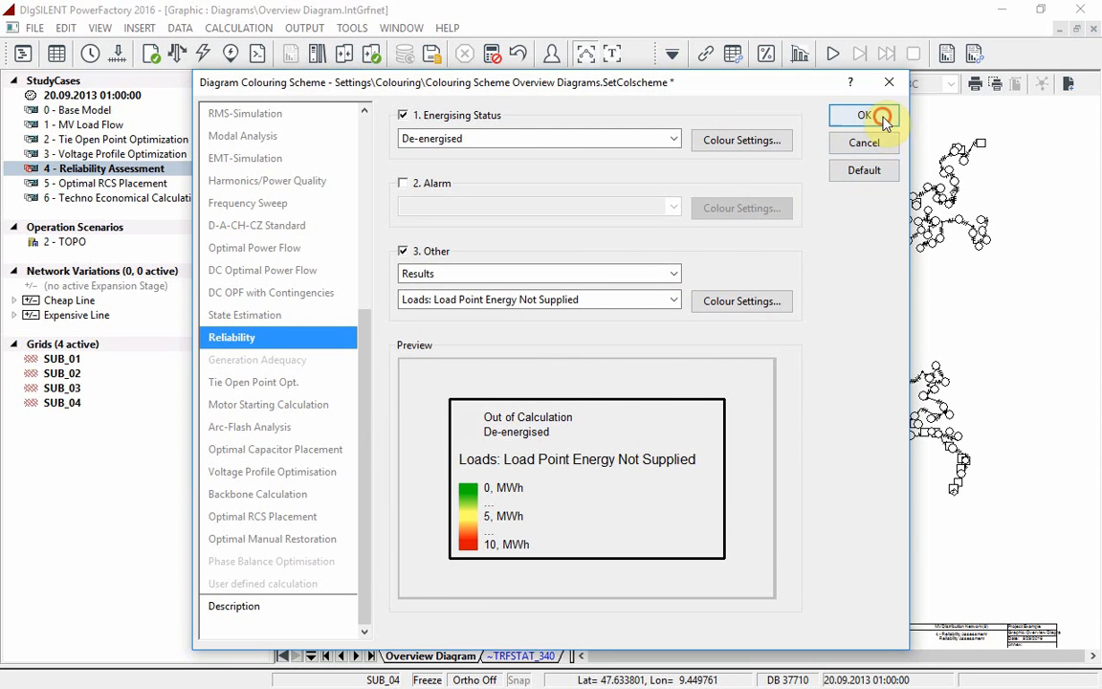
pyautogui.click(865, 115)
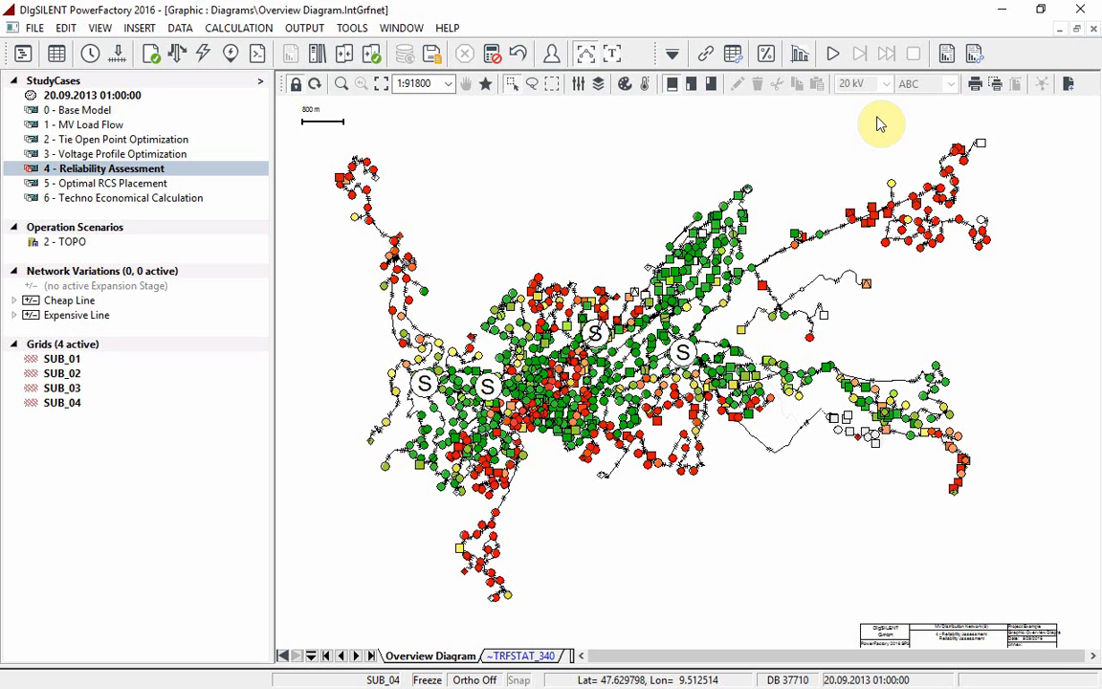
pyautogui.moveTo(872, 130)
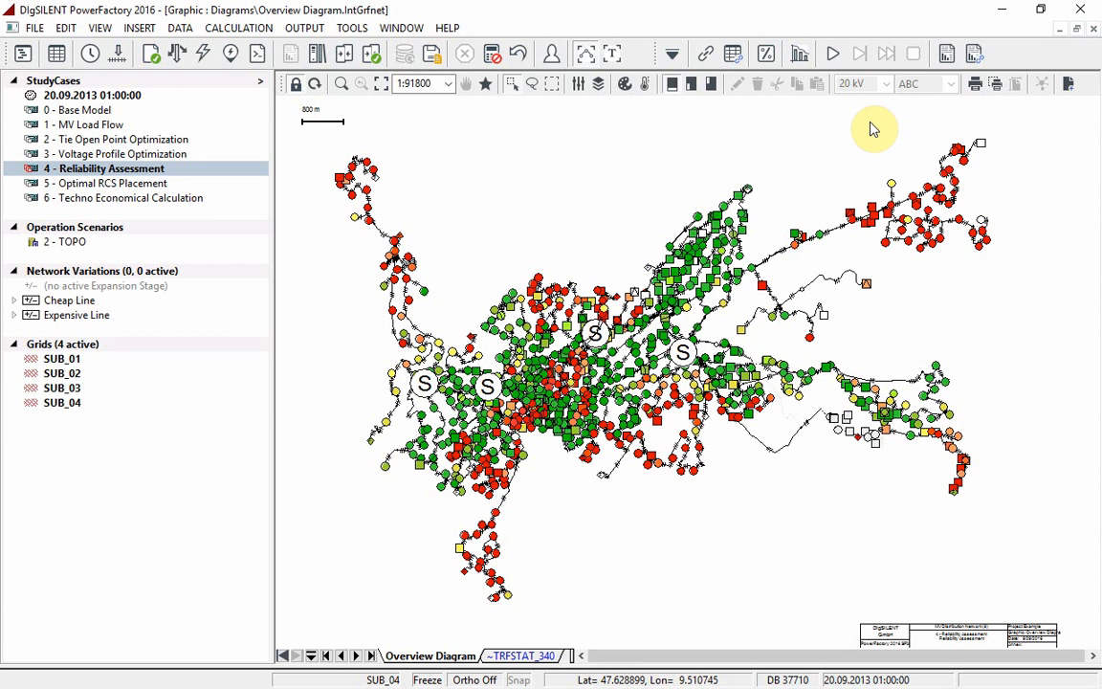
# Show the colour legend for load point energy not supplied on the overview diagram
pyautogui.click(711, 85)
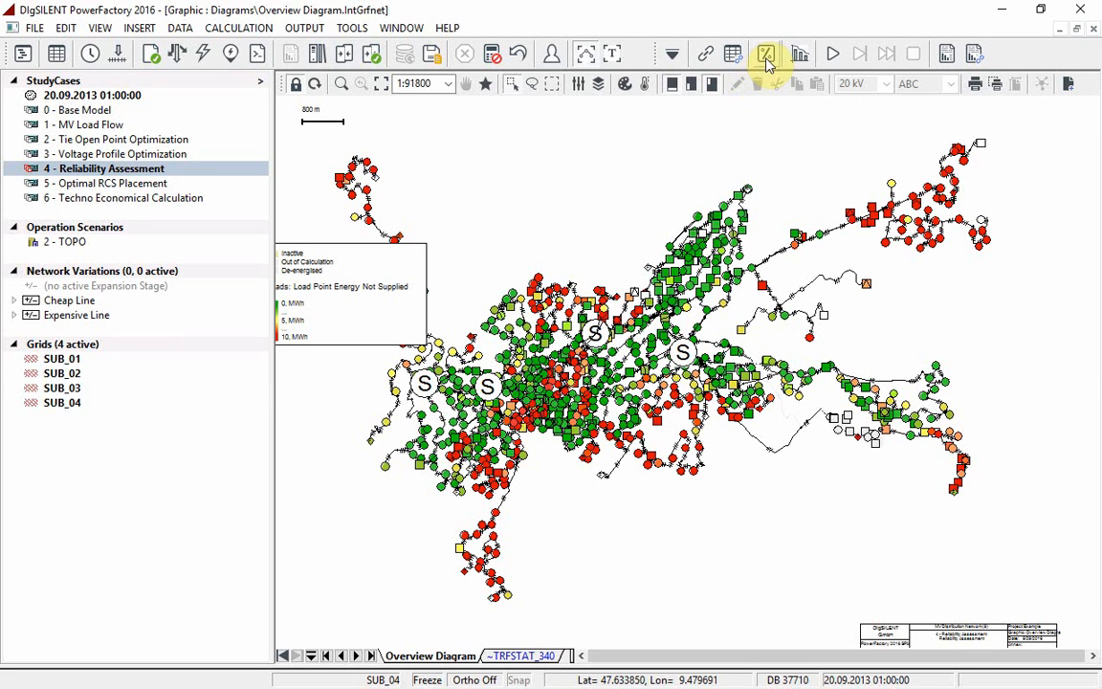
pyautogui.moveTo(765, 54)
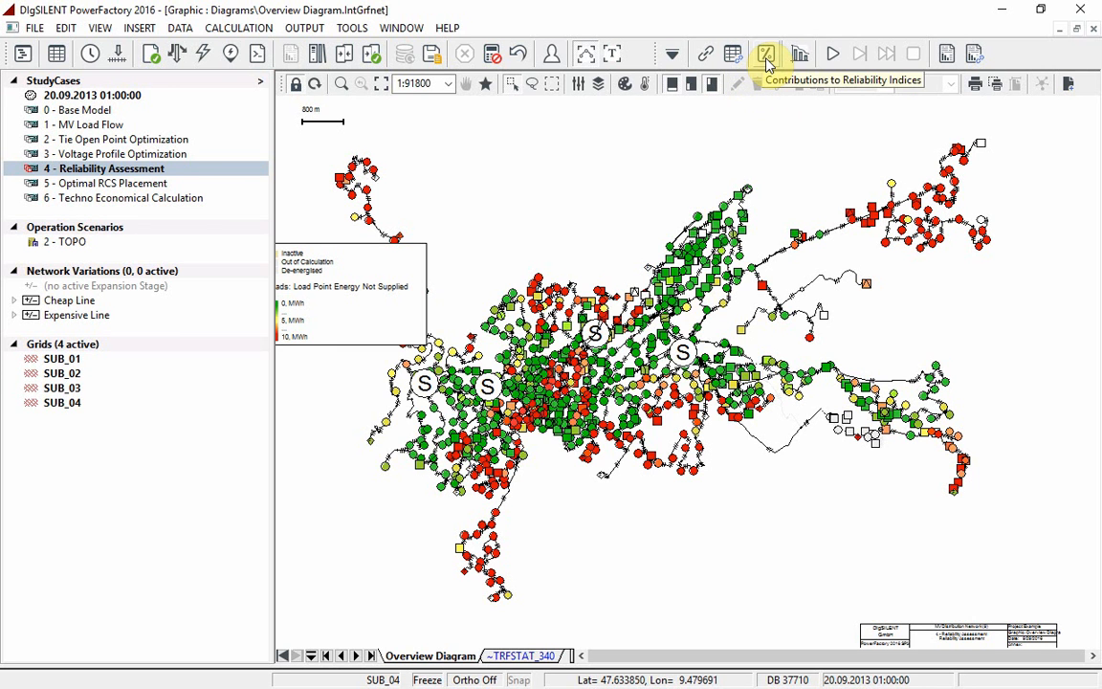
# Compute contributions to reliability indices for grid SUB_01 via user-defined selection, with a component-class report
pyautogui.click(765, 53)
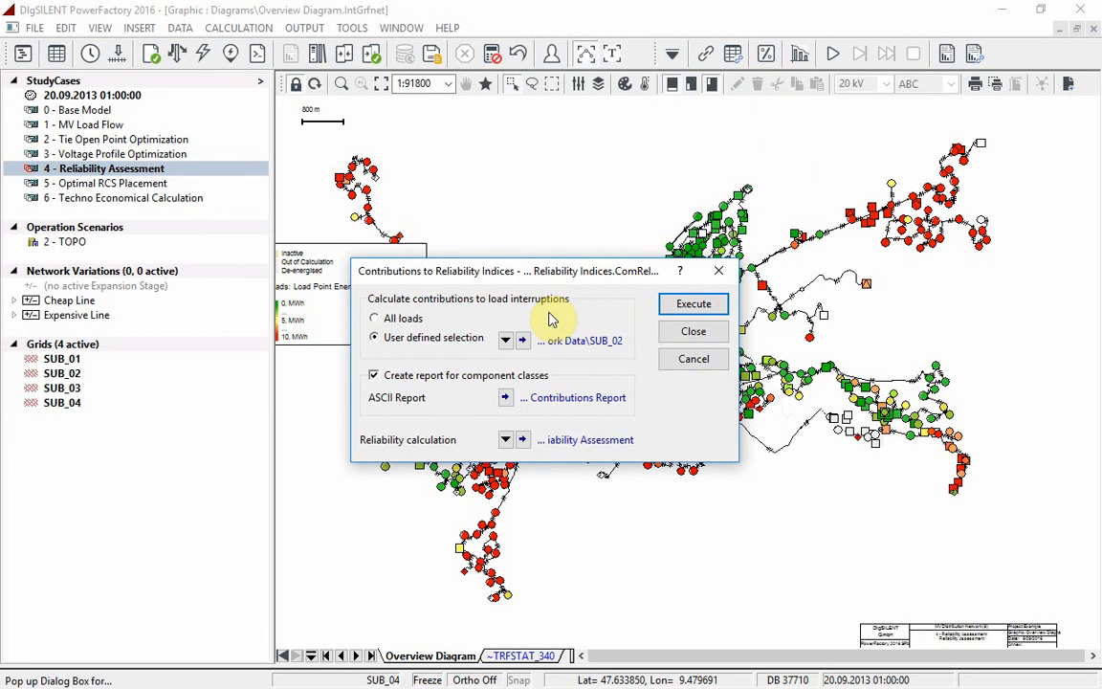
pyautogui.click(520, 341)
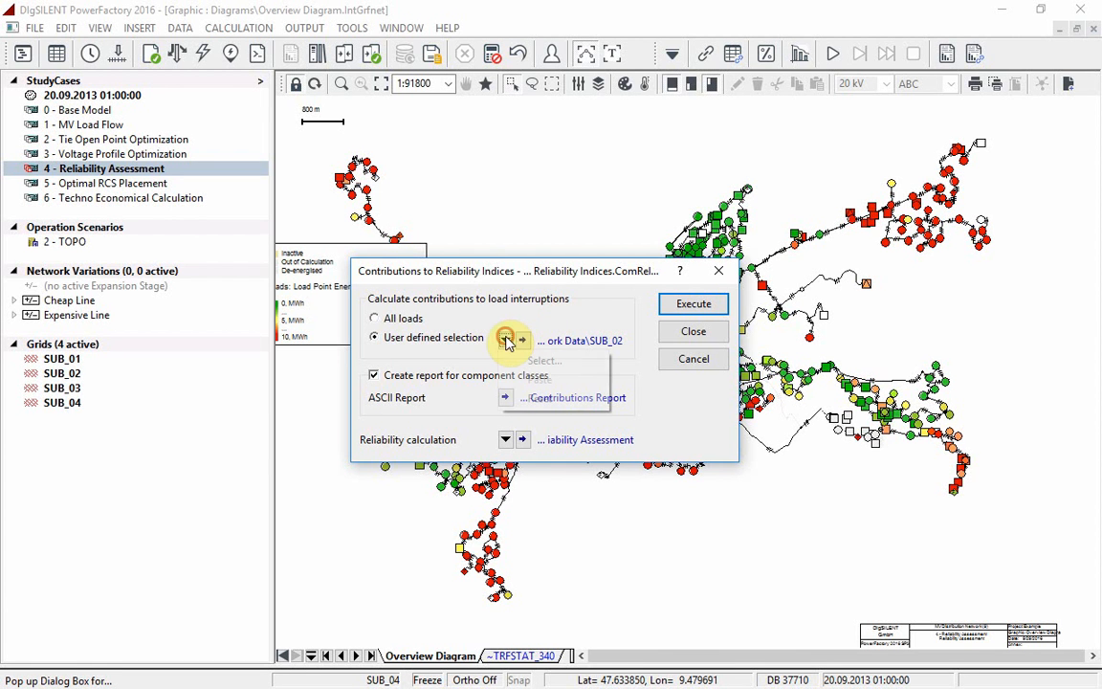
pyautogui.click(520, 340)
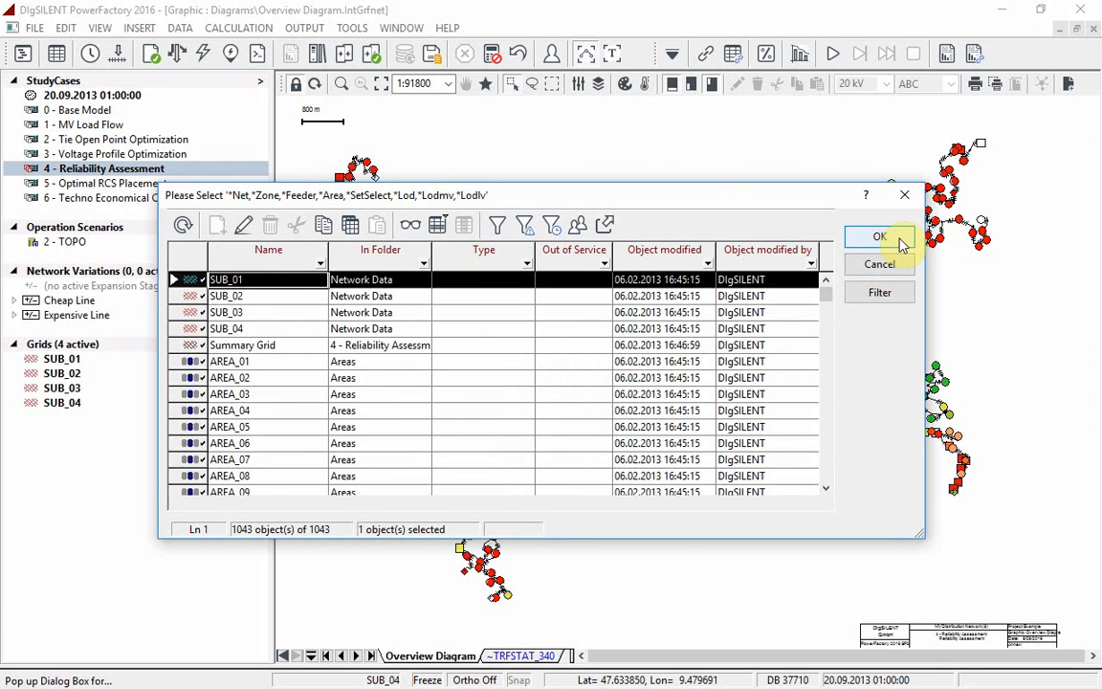
pyautogui.click(879, 237)
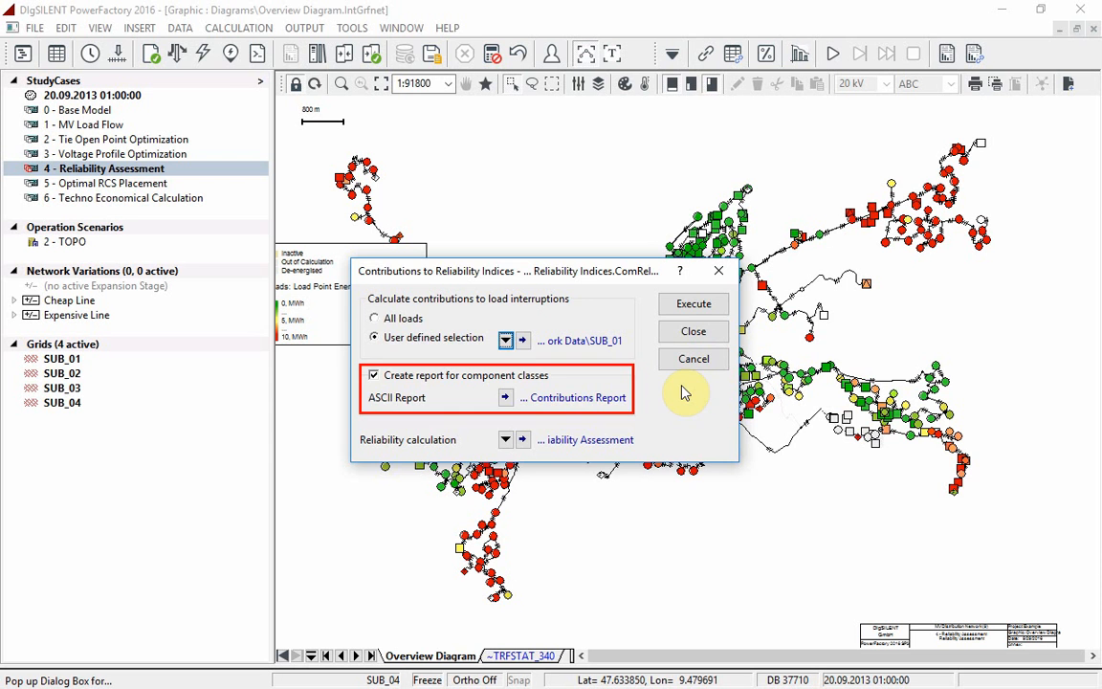
pyautogui.click(692, 302)
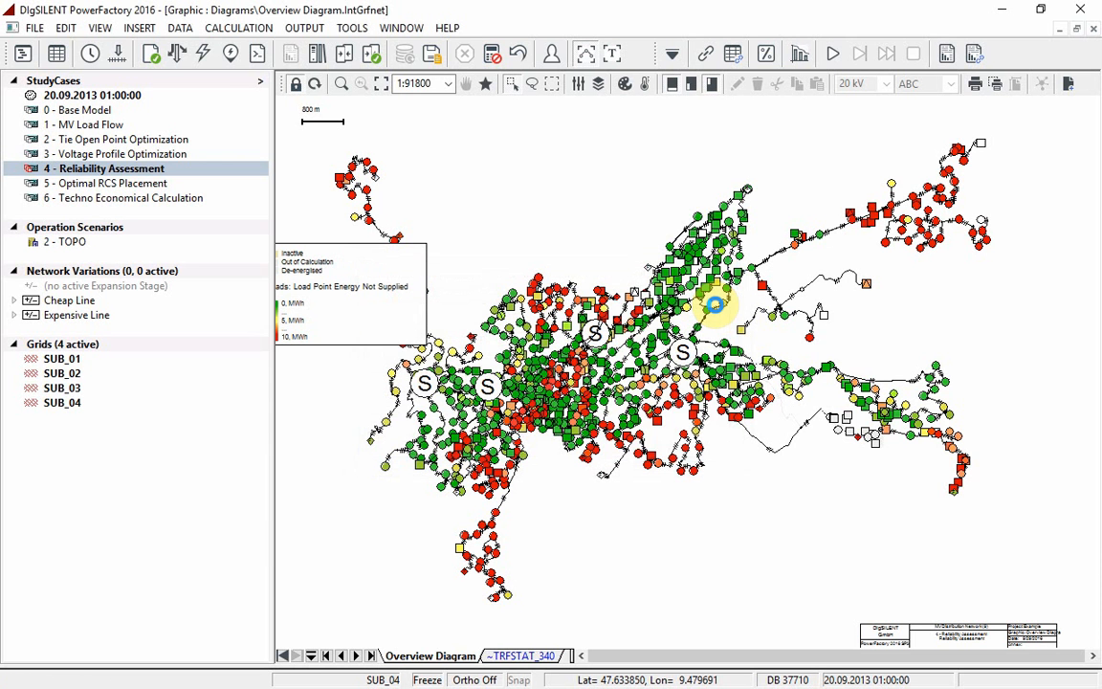